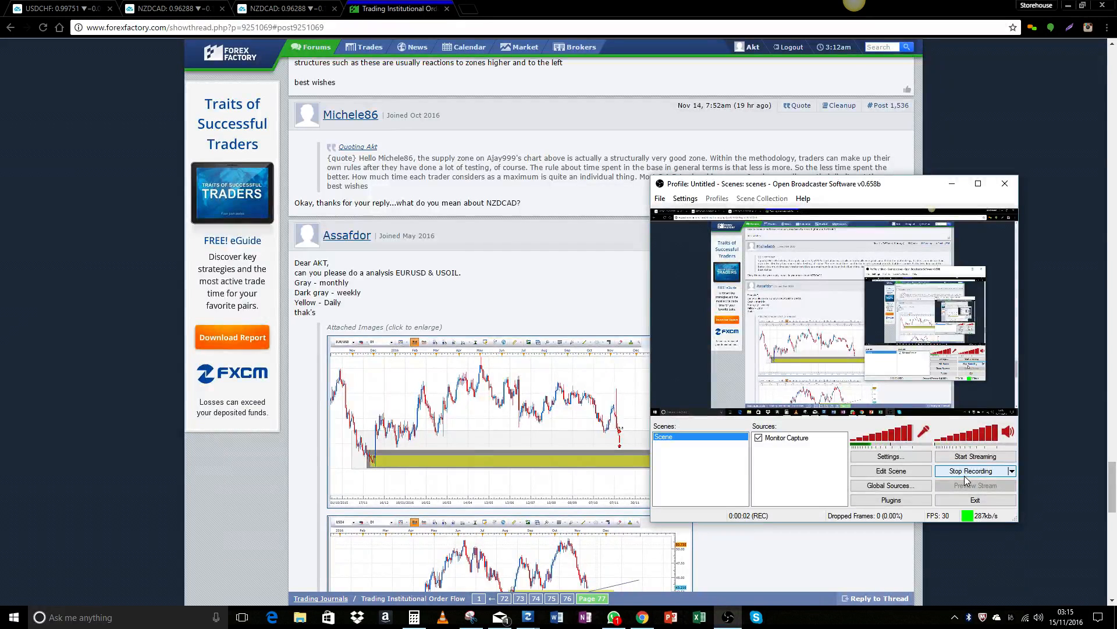
mouse_move(977, 417)
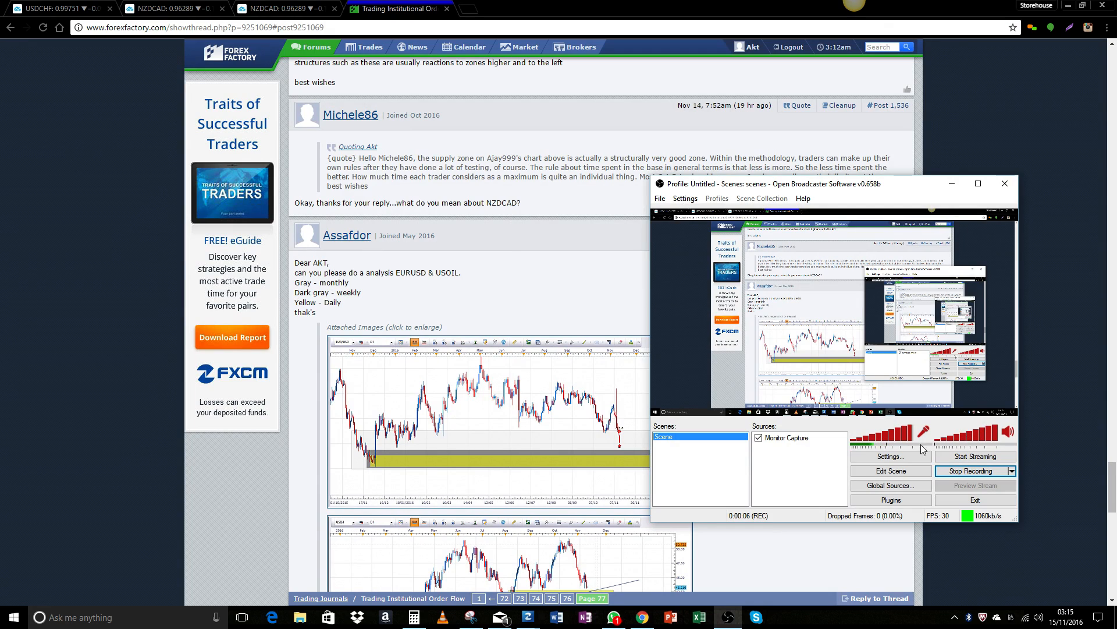
mouse_move(962, 195)
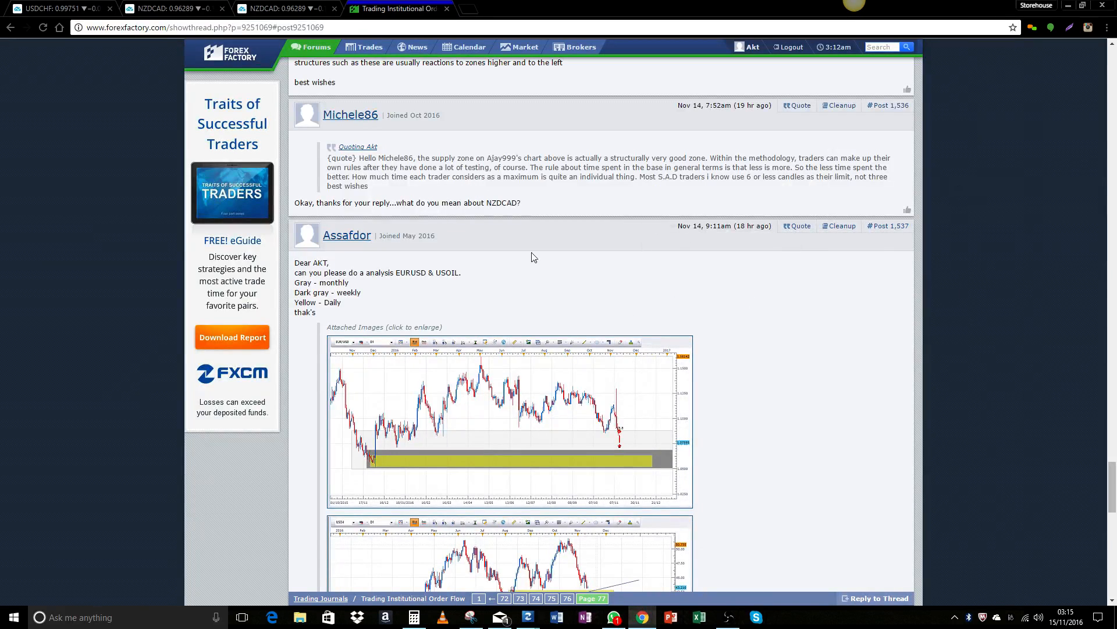
mouse_move(469, 272)
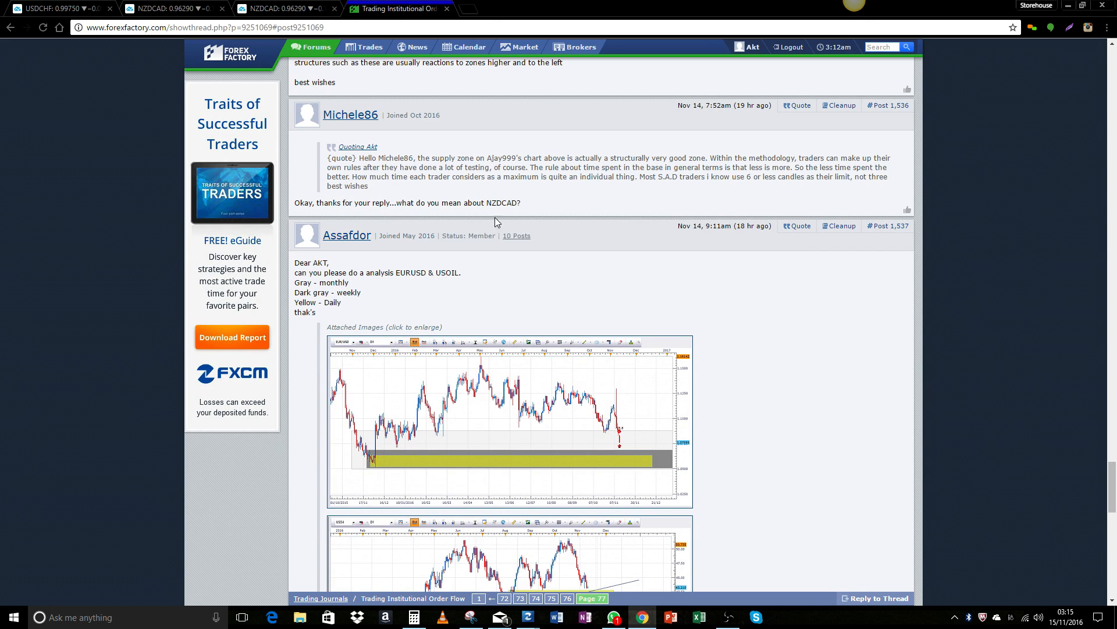
mouse_move(452, 332)
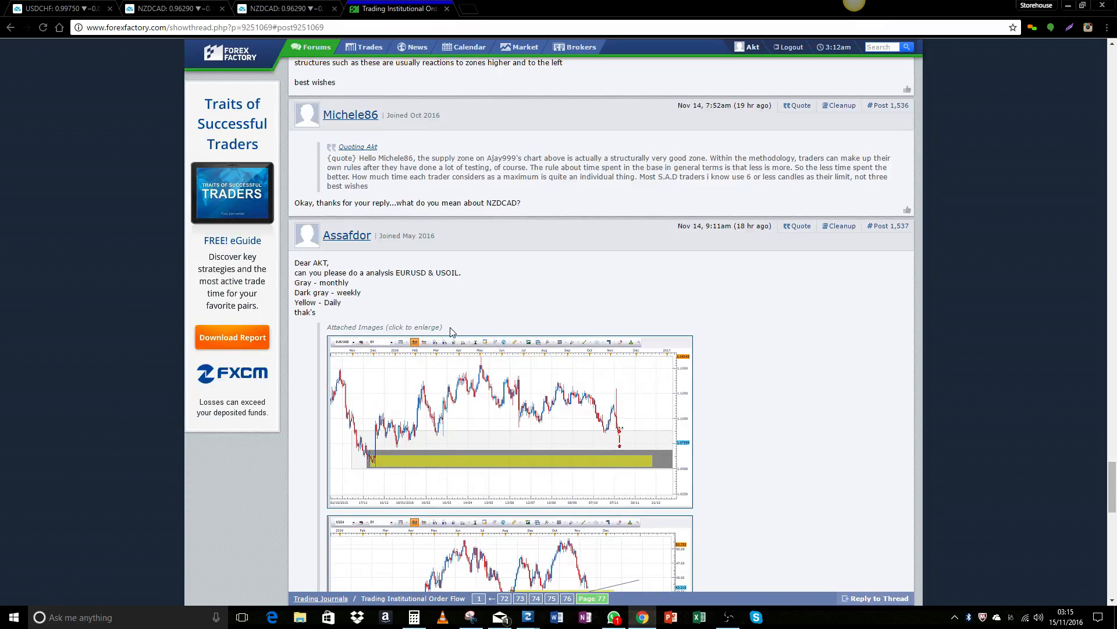
mouse_move(503, 355)
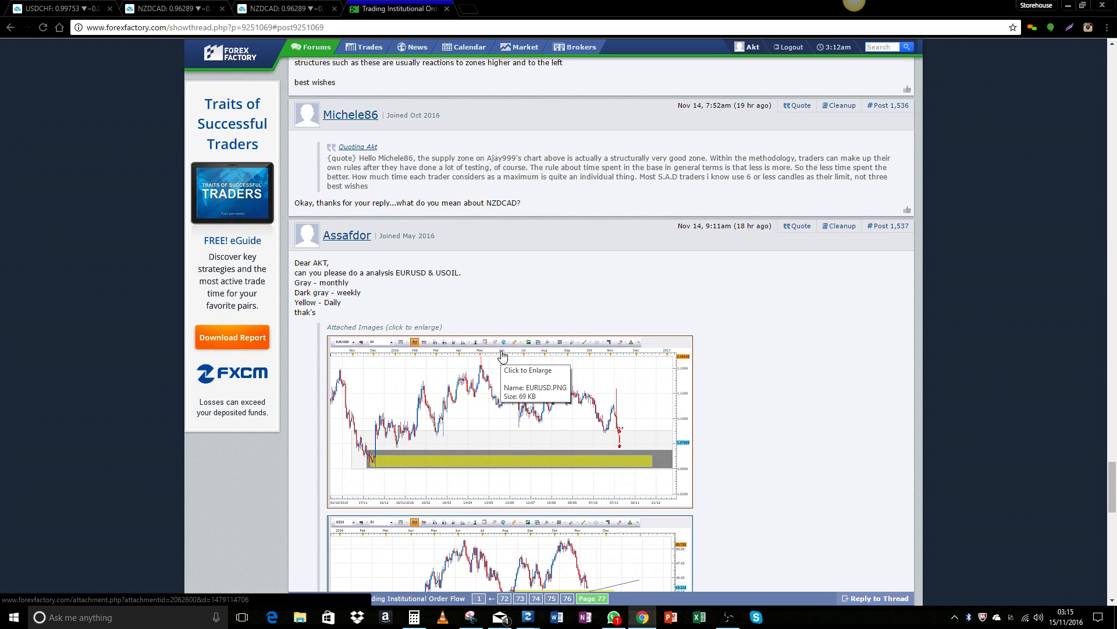
mouse_move(477, 282)
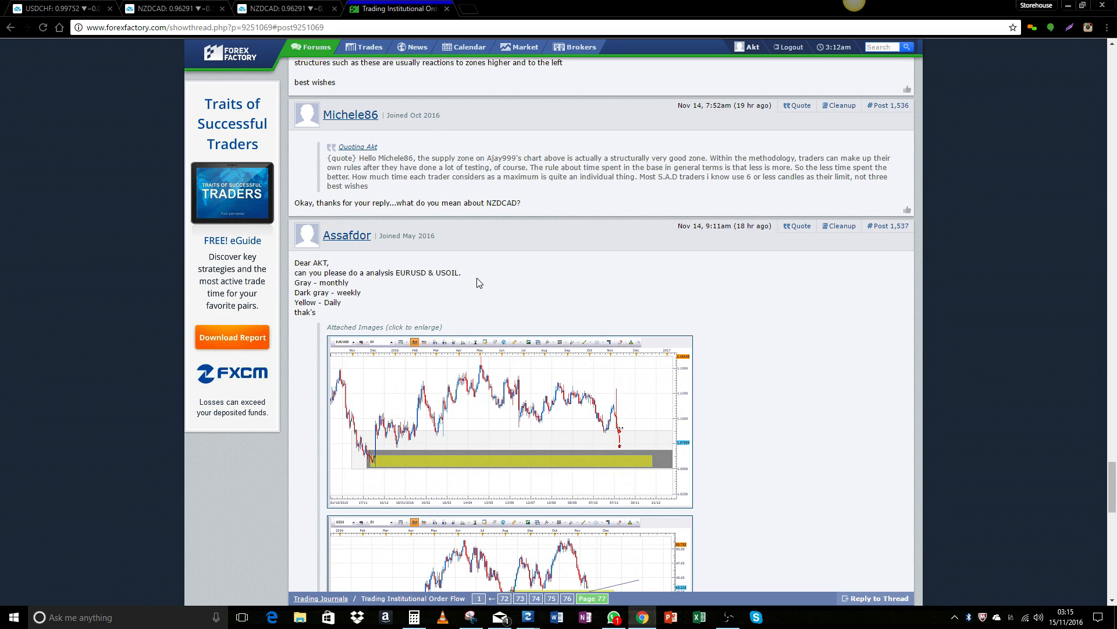
mouse_move(512, 215)
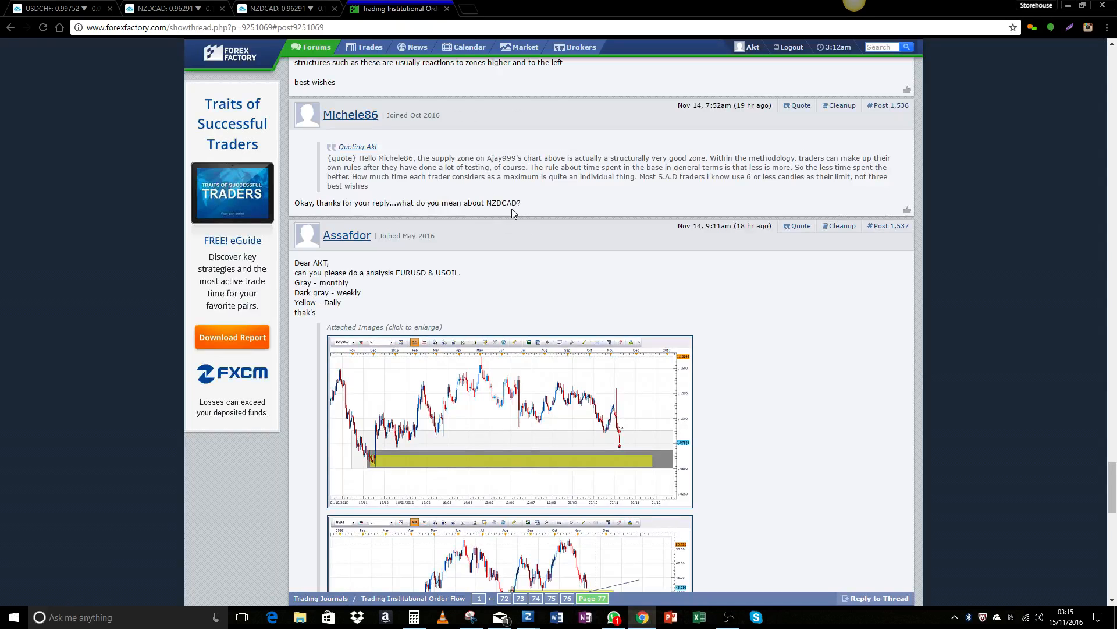
mouse_move(419, 282)
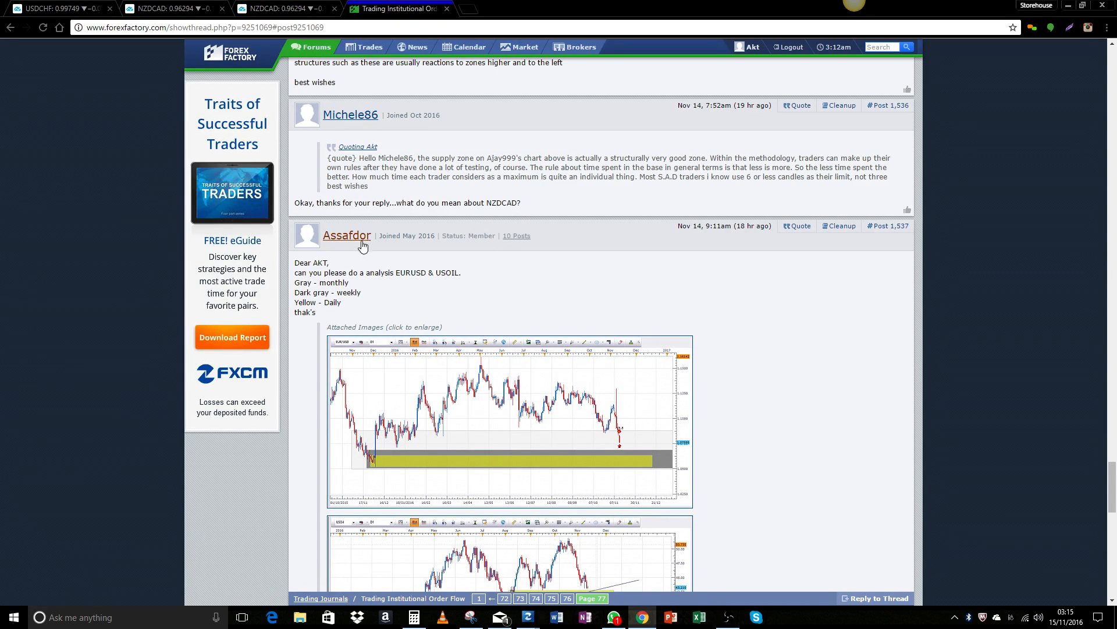
scroll("down", 3)
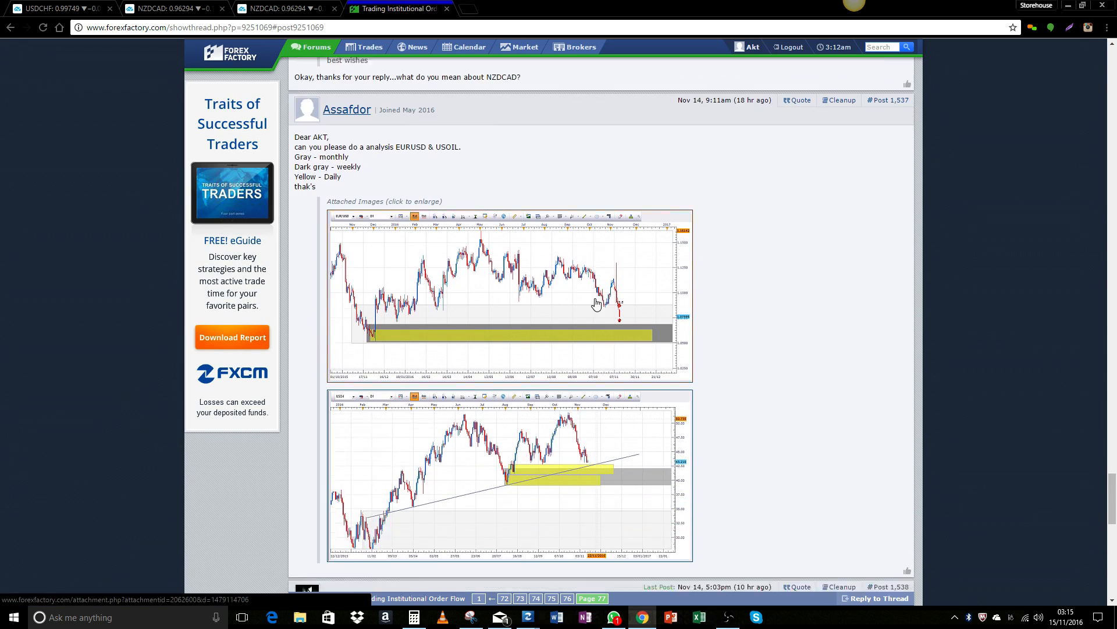
scroll("down", 3)
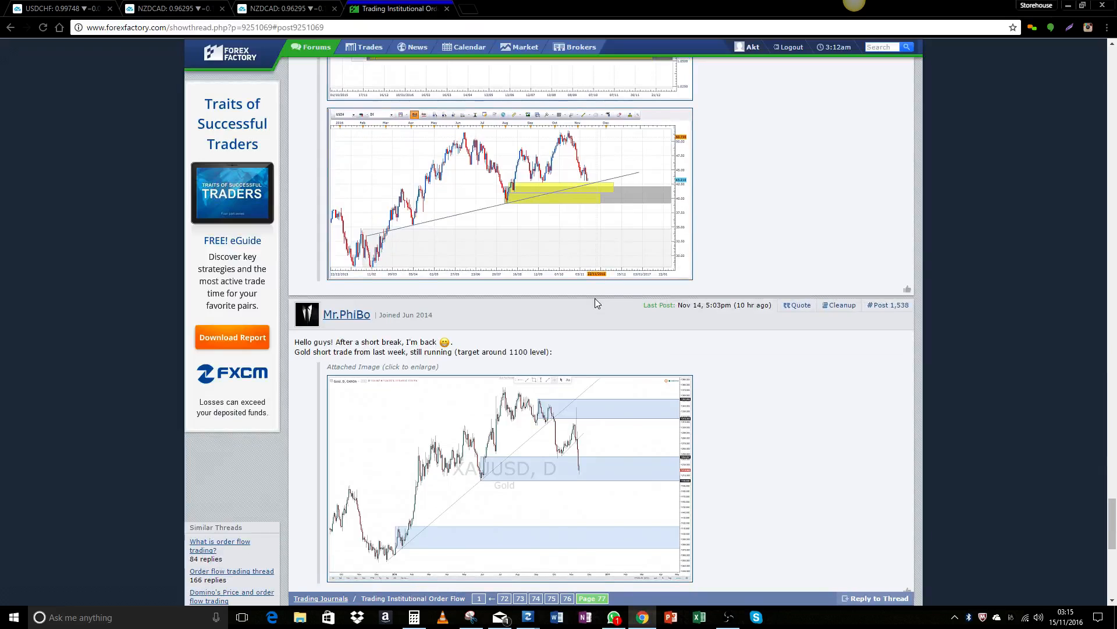
mouse_move(663, 416)
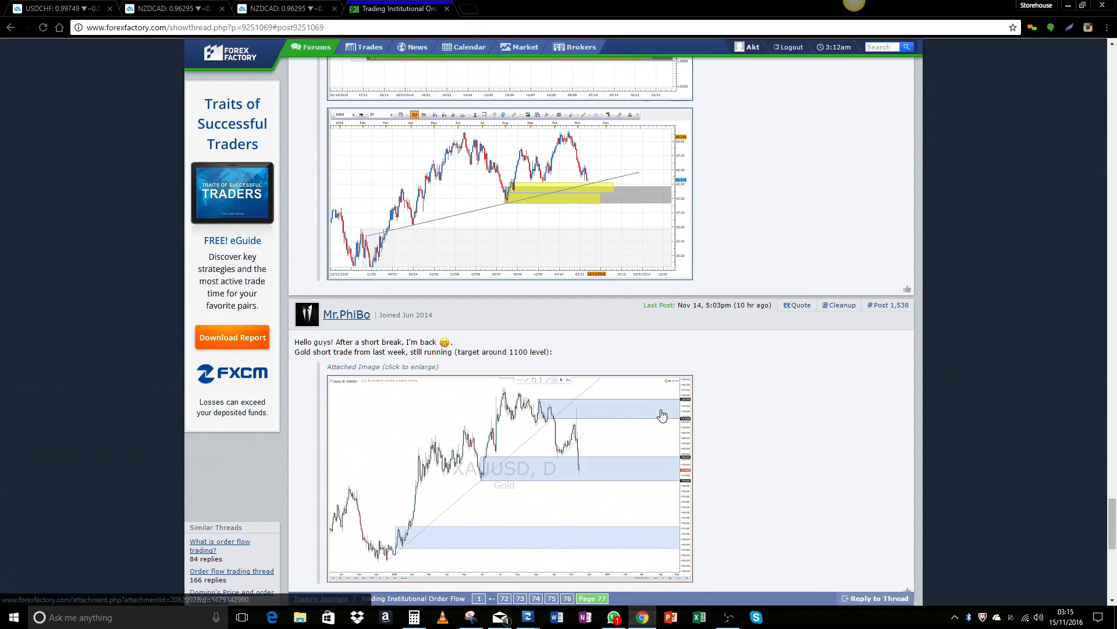
scroll("down", 3)
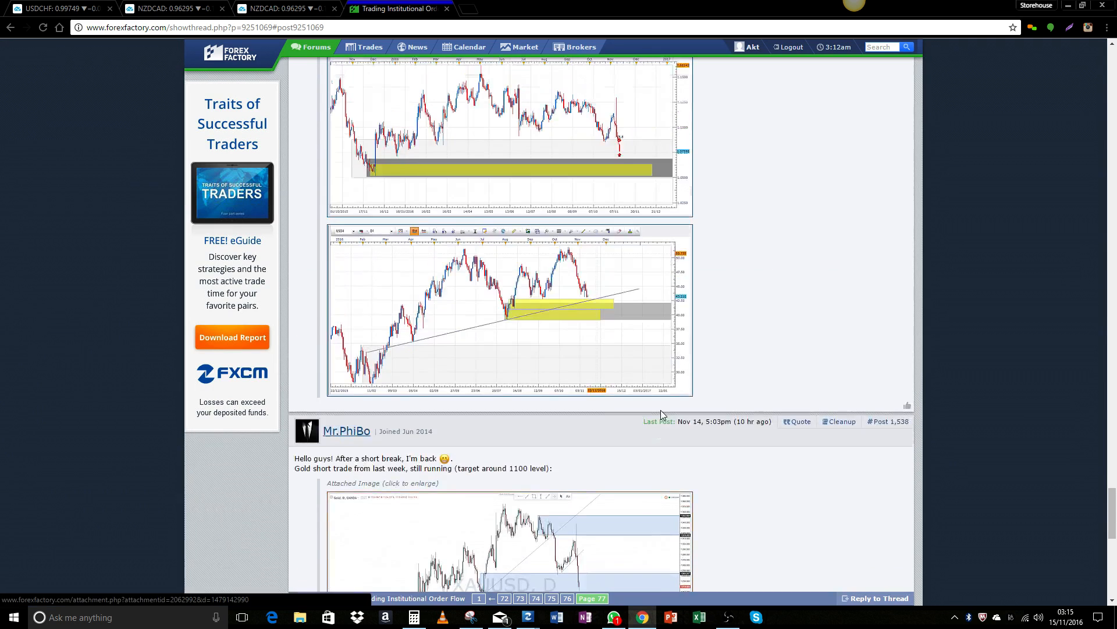
scroll("up", 3)
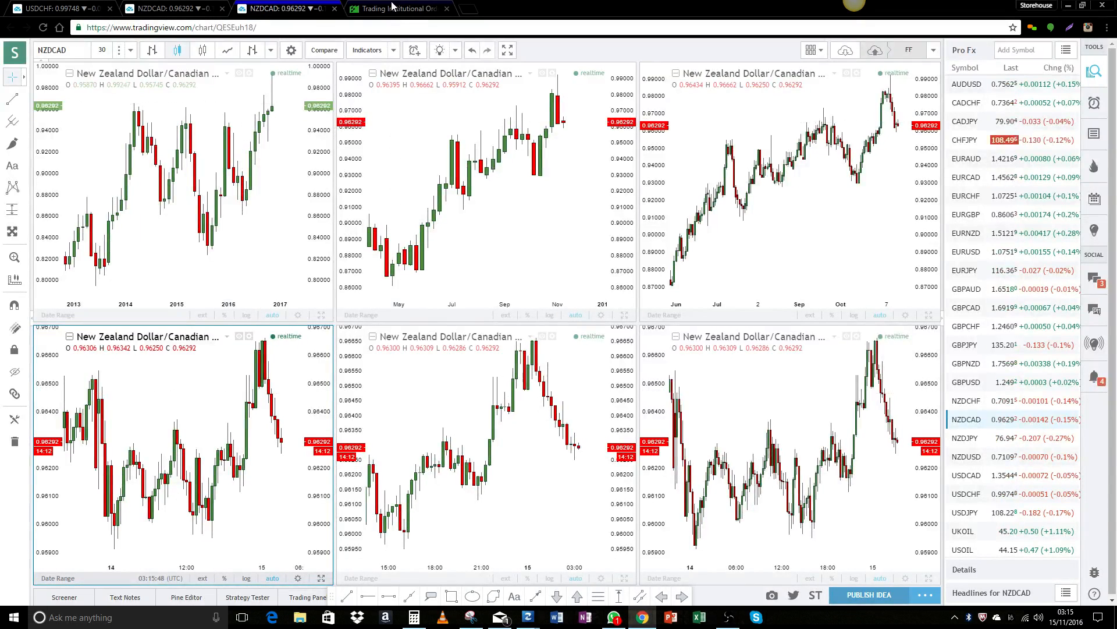
Step: Draw horizontal zone lines on the NZDCAD monthly chart at 0.88474 and 0.86065 after checking the forum
left_click(395, 8)
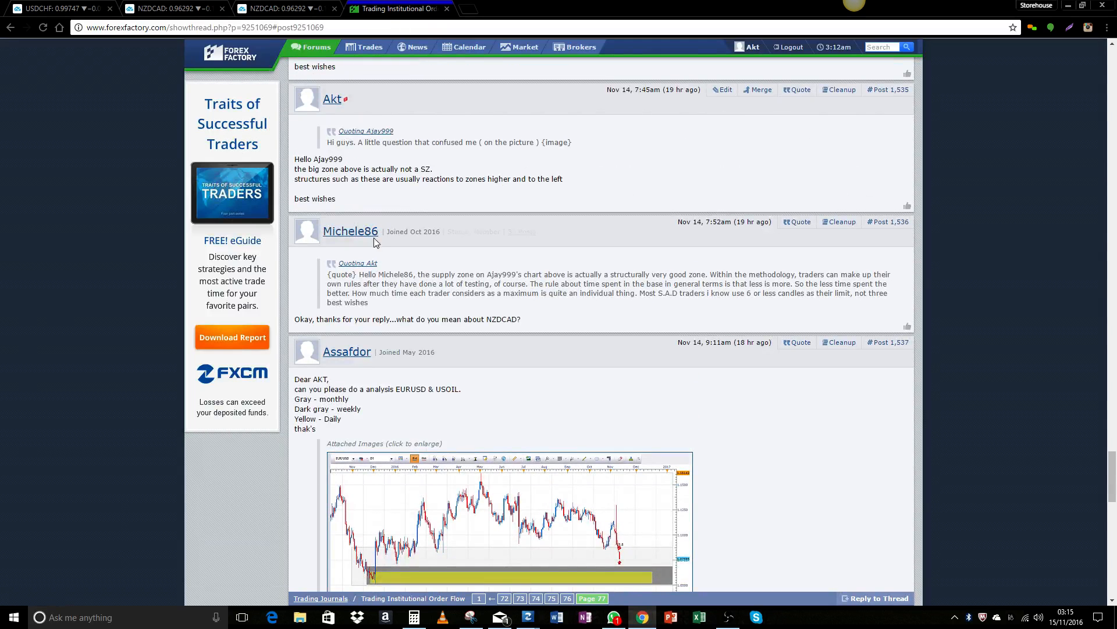
left_click(282, 8)
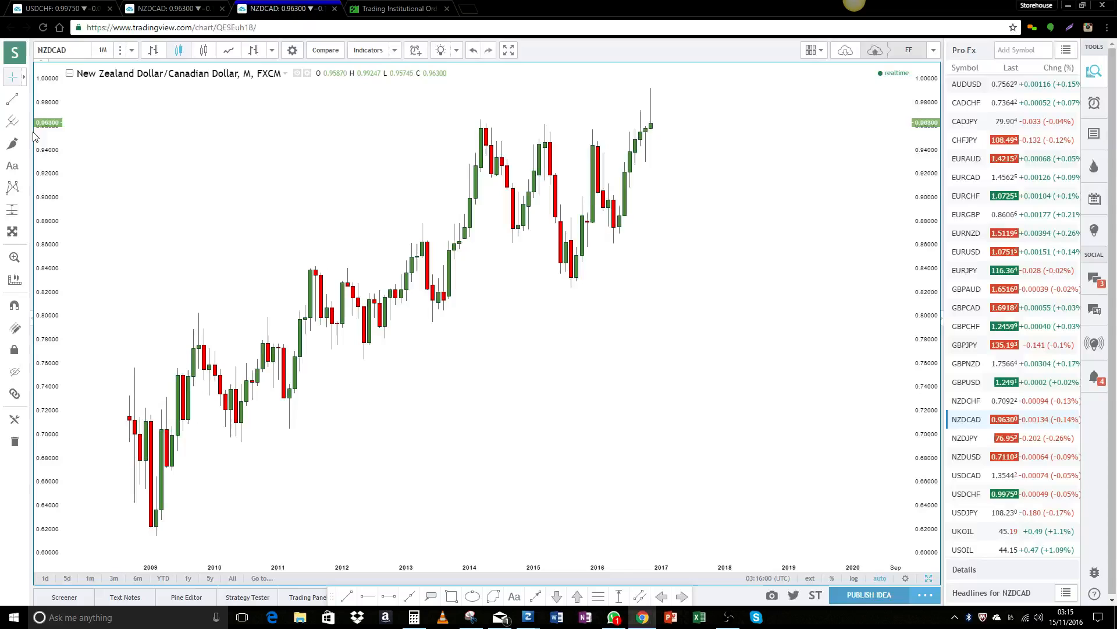
mouse_move(255, 107)
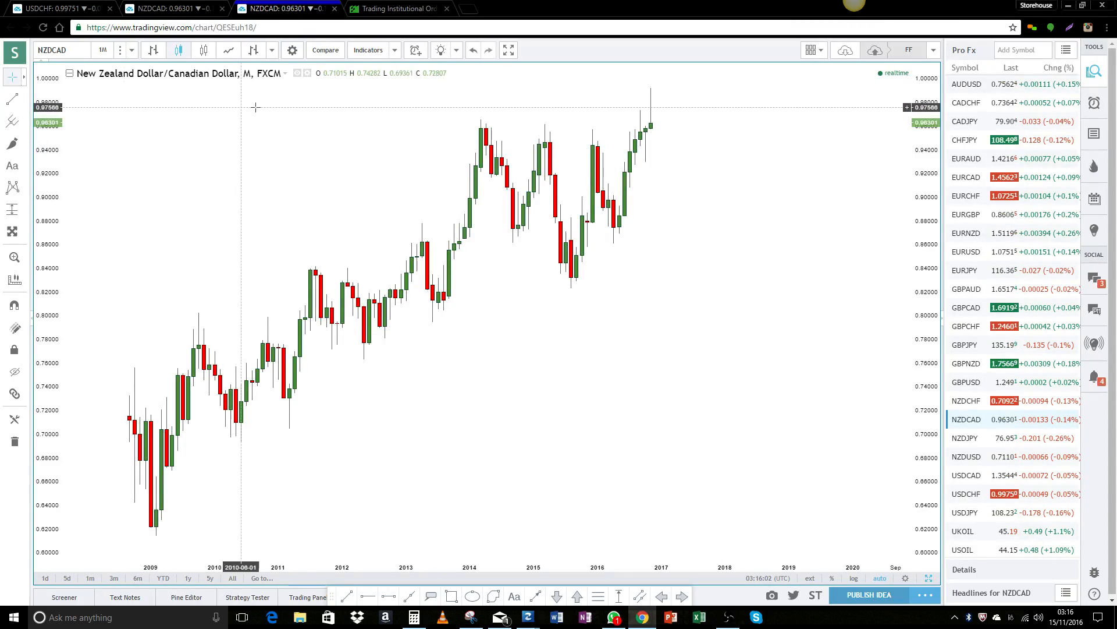
mouse_move(716, 294)
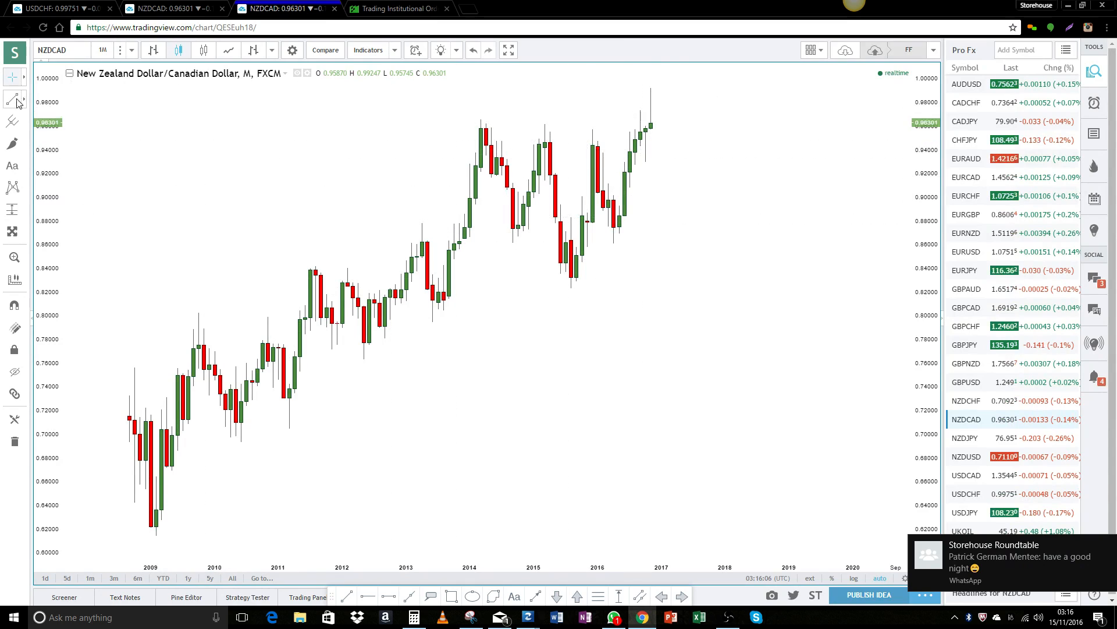
mouse_move(631, 319)
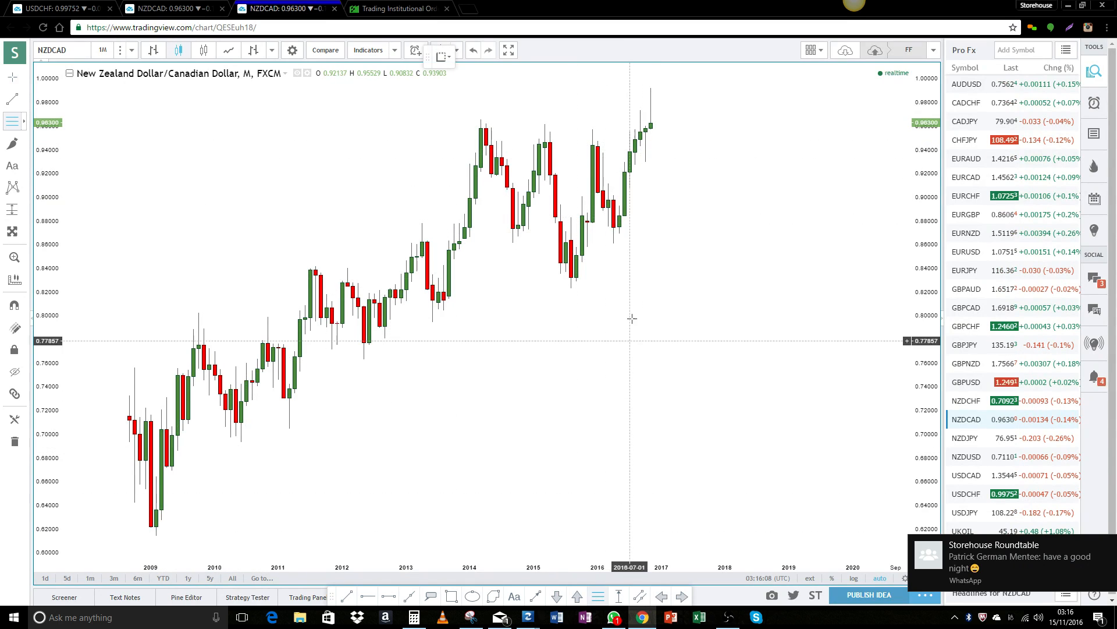
mouse_move(611, 243)
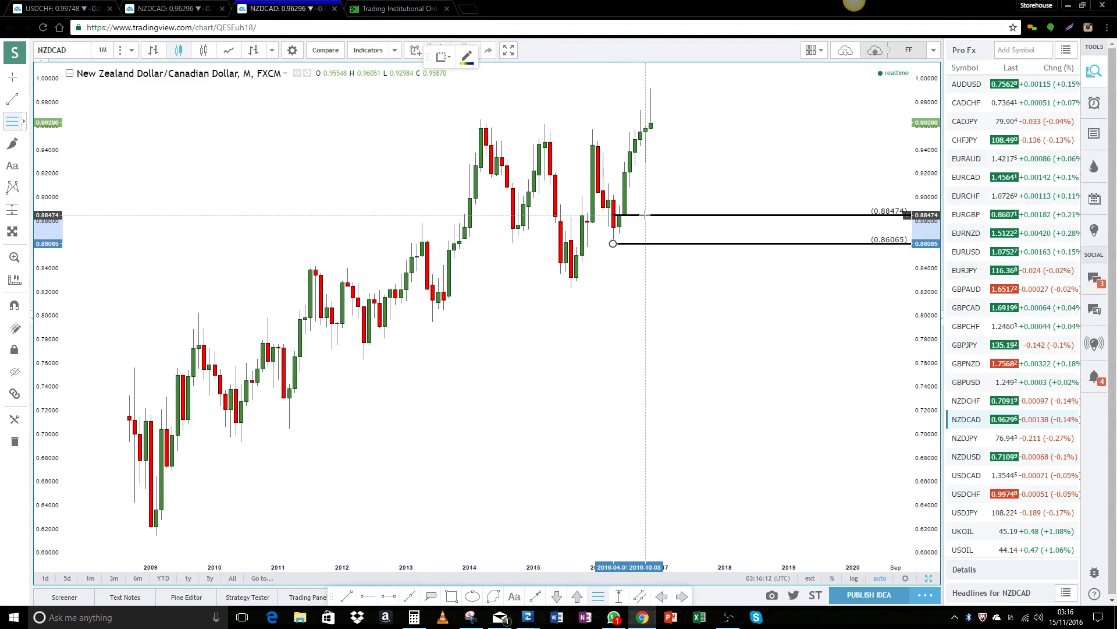
left_click(612, 215)
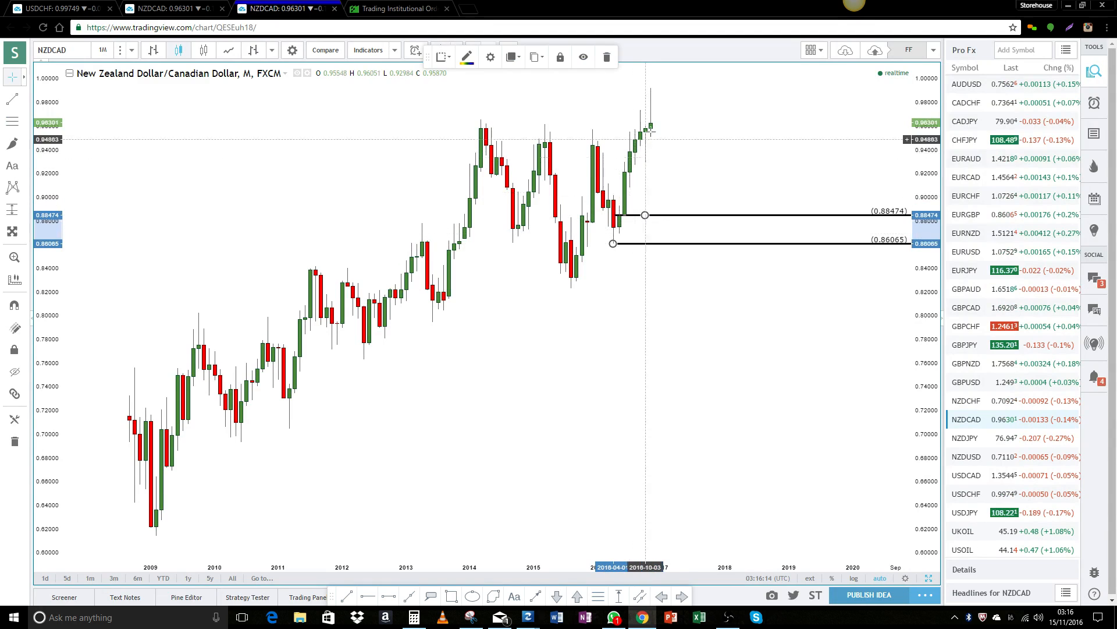
mouse_move(323, 214)
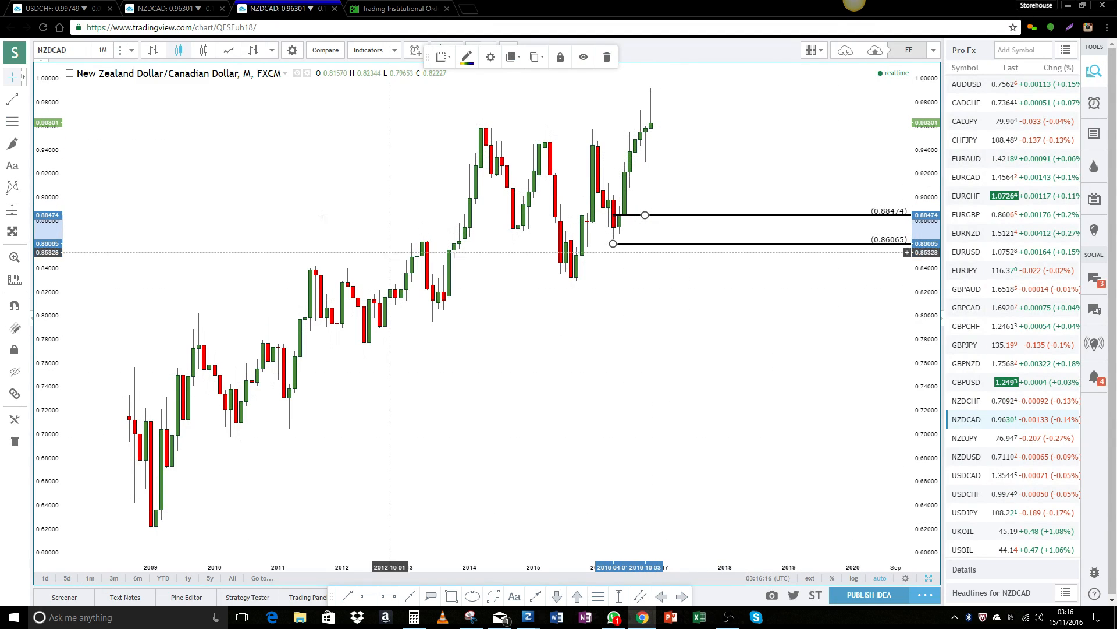
Step: Switch NZDCAD to the weekly timeframe and mark the 0.95881–0.94673 zone with horizontal lines
left_click(101, 50)
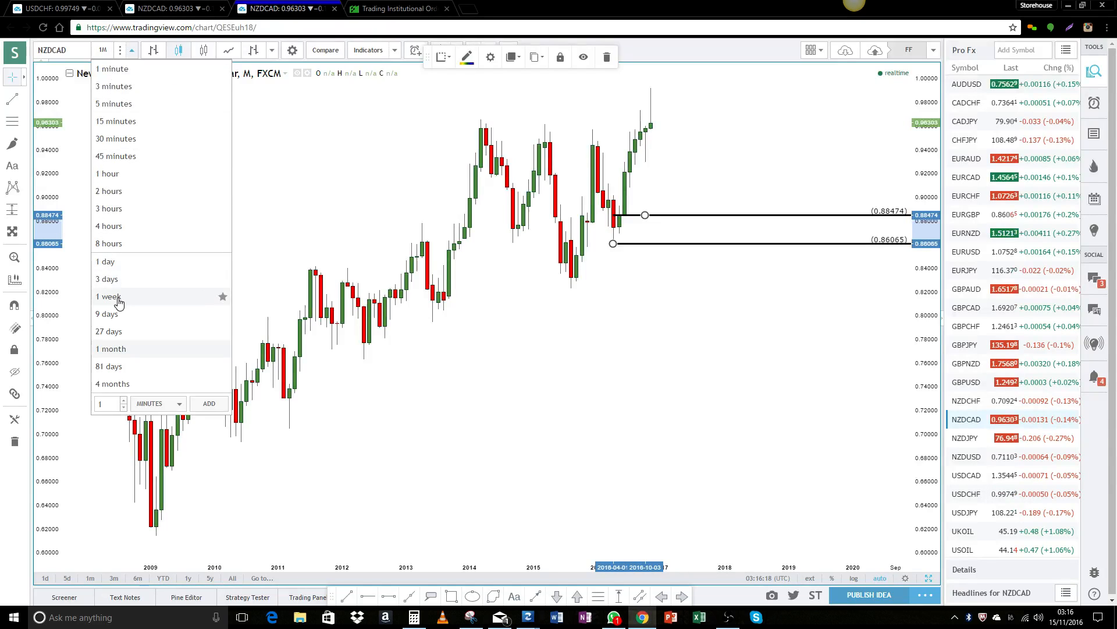
left_click(107, 297)
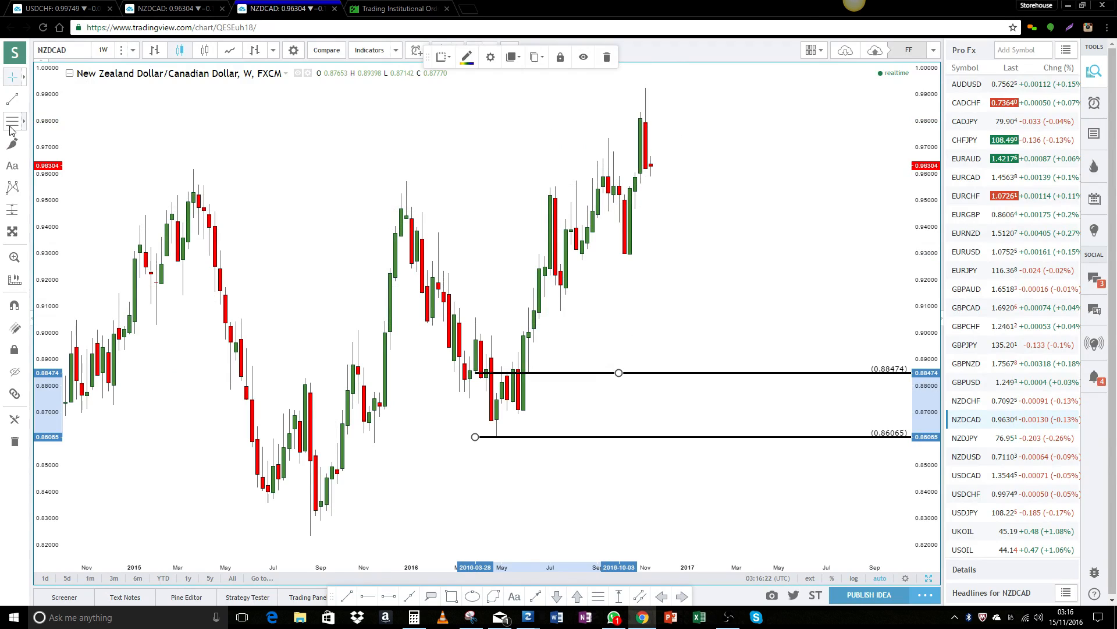
left_click(628, 176)
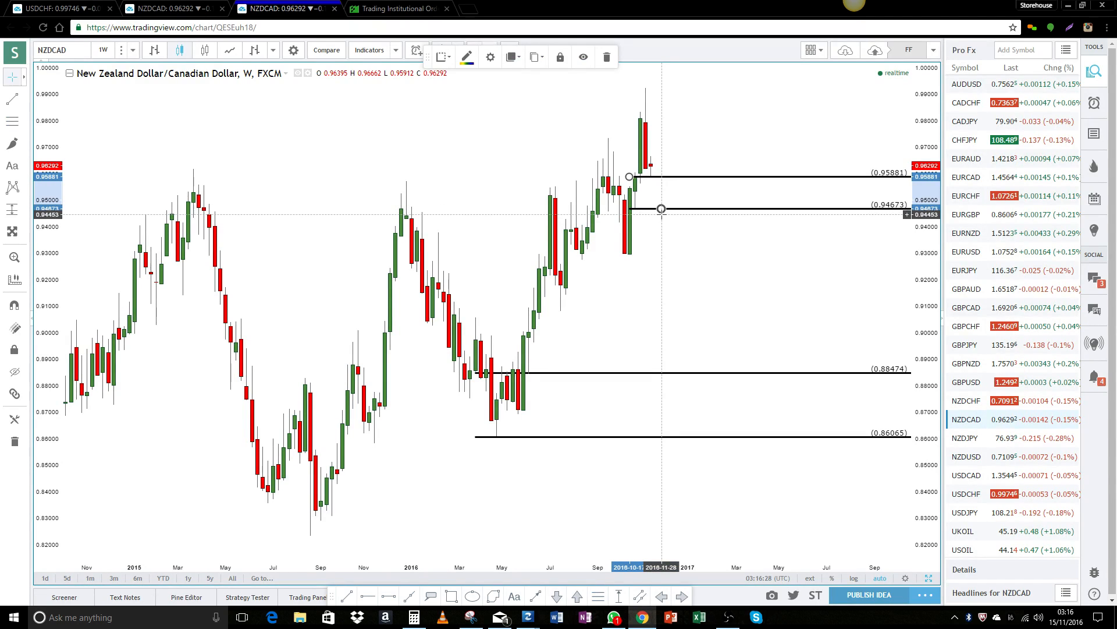
mouse_move(655, 181)
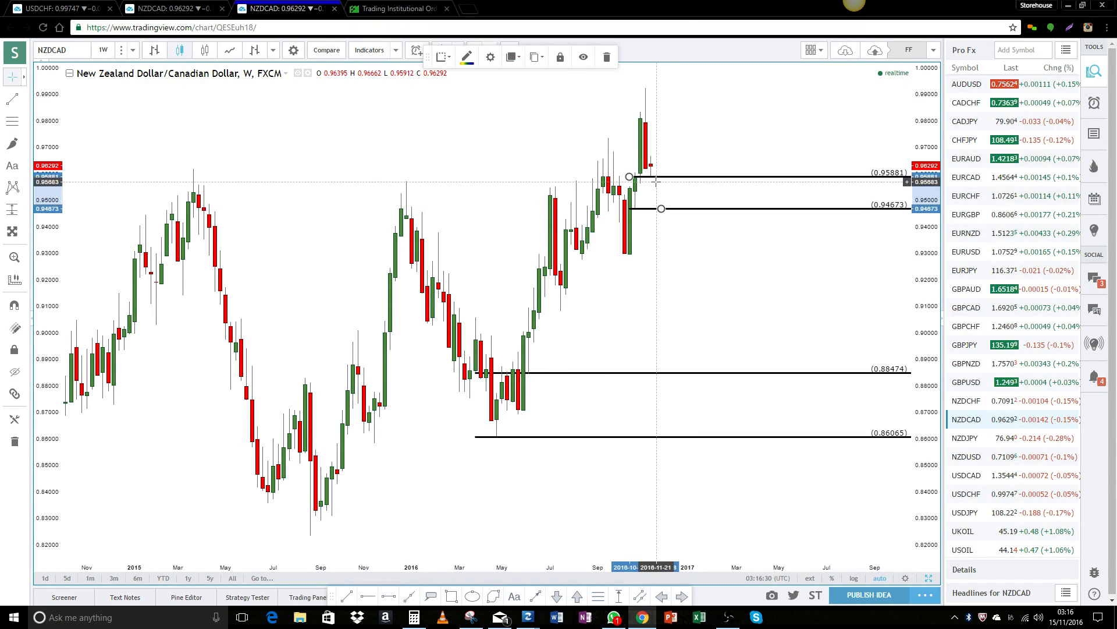
mouse_move(657, 179)
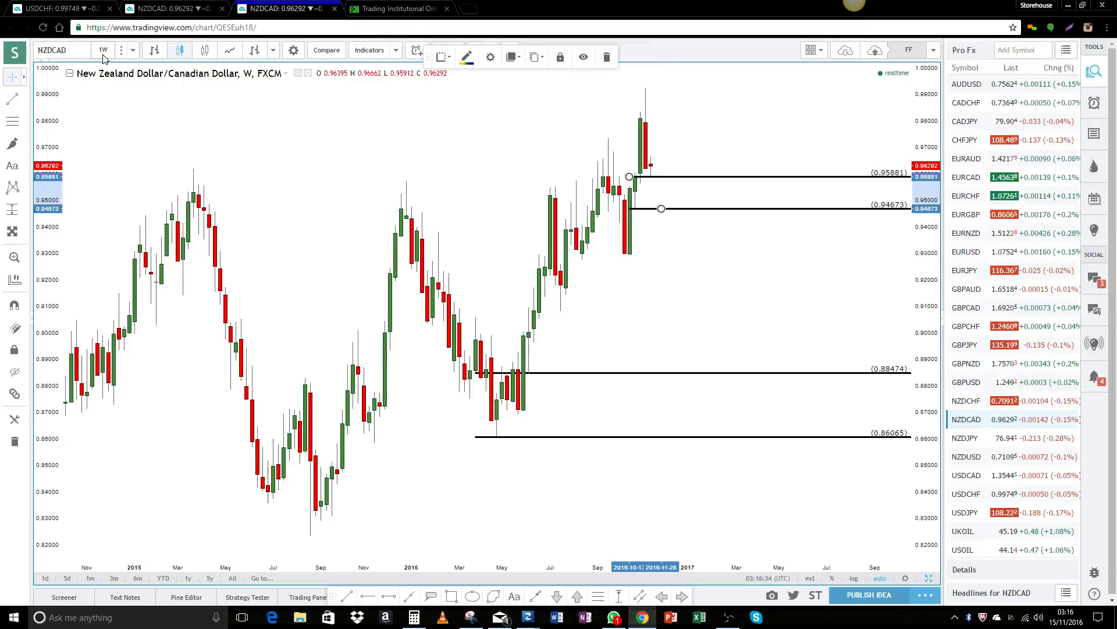
Step: Switch NZDCAD to daily candles, mark the 0.96047–0.95647 zone, then return to the Forex Factory thread
left_click(102, 50)
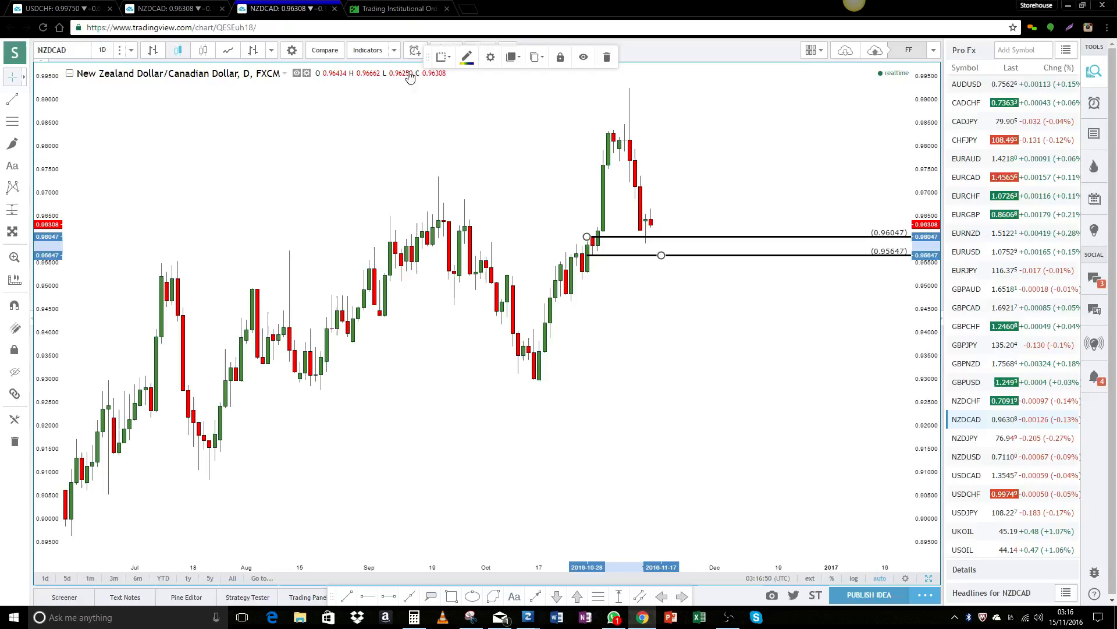
mouse_move(659, 203)
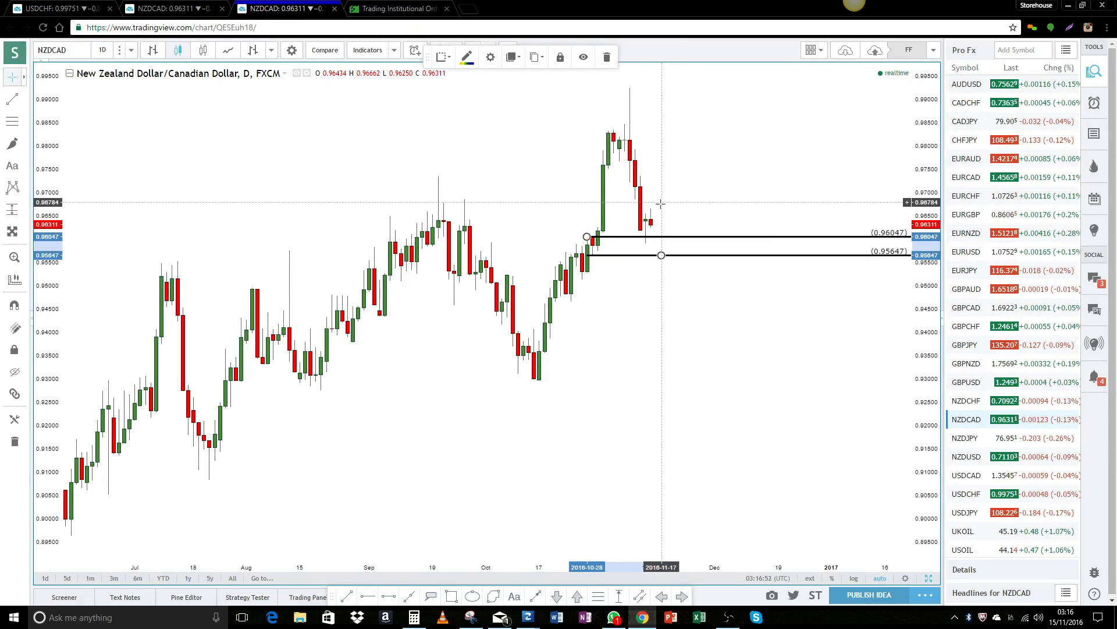
mouse_move(645, 259)
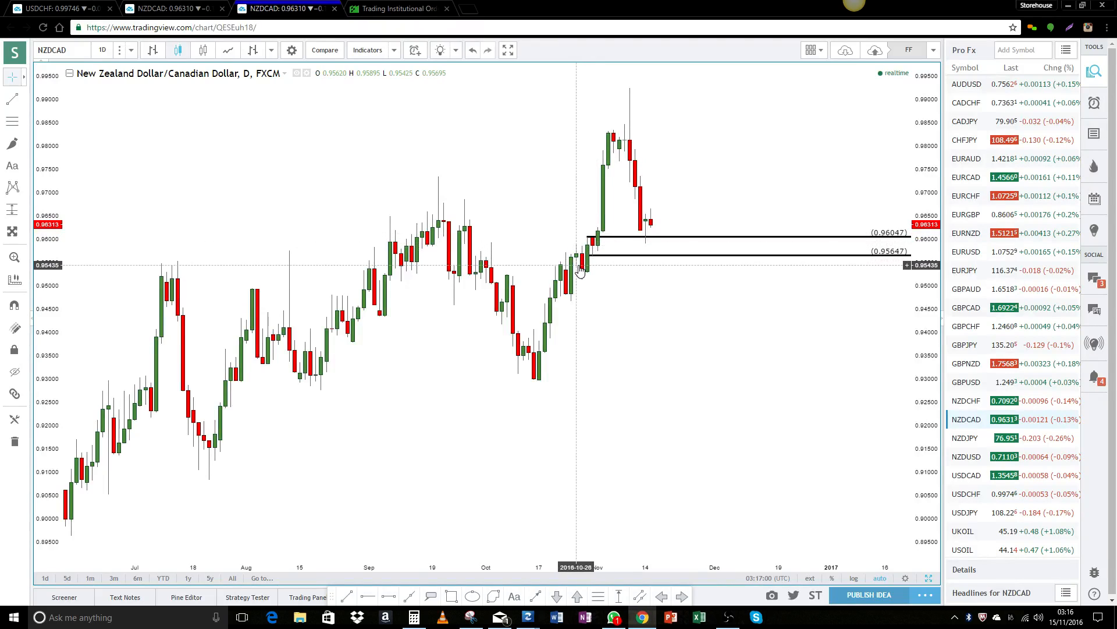
mouse_move(592, 277)
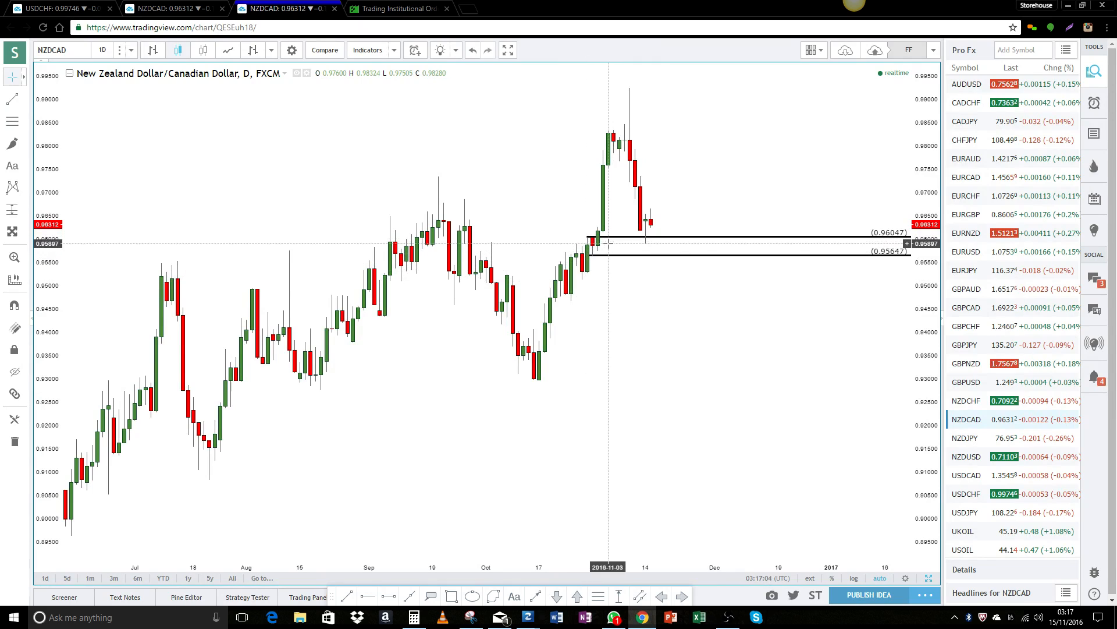
mouse_move(621, 225)
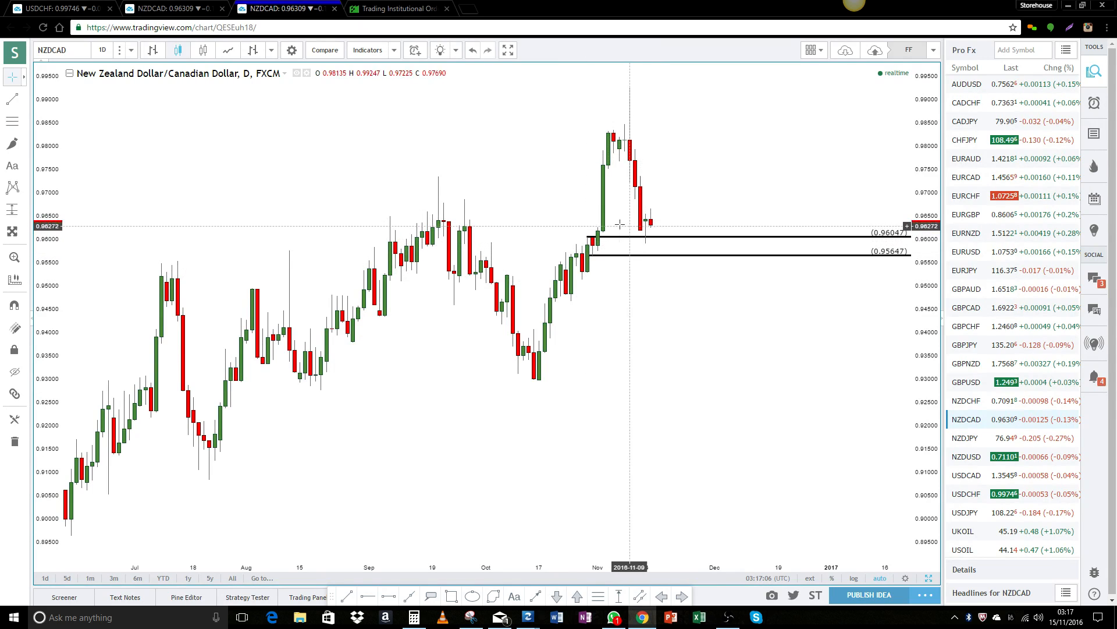
mouse_move(652, 242)
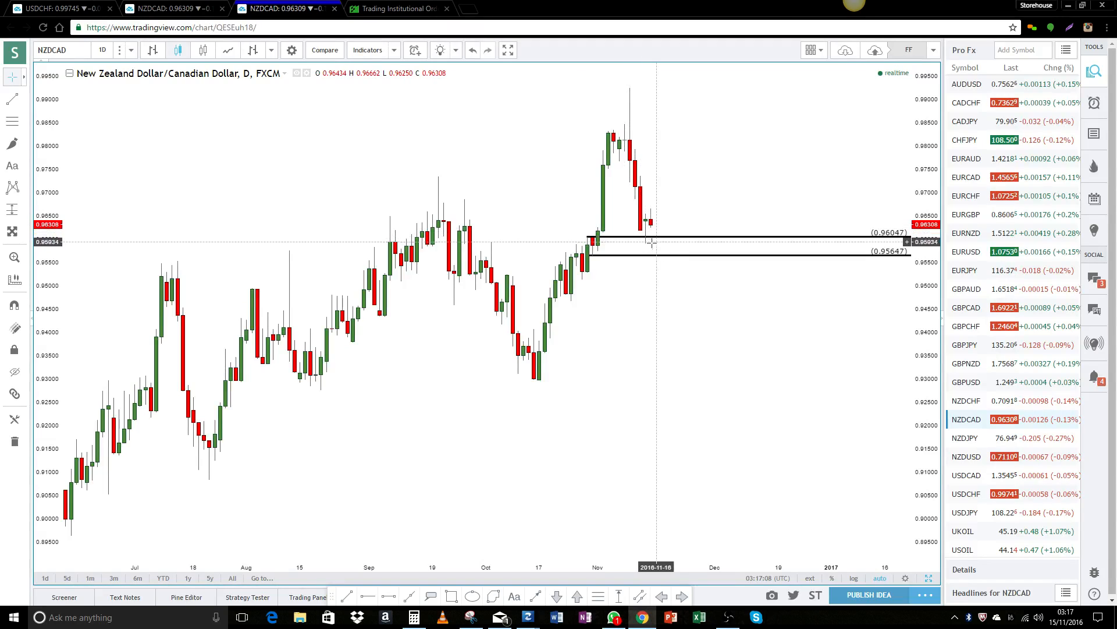
mouse_move(580, 259)
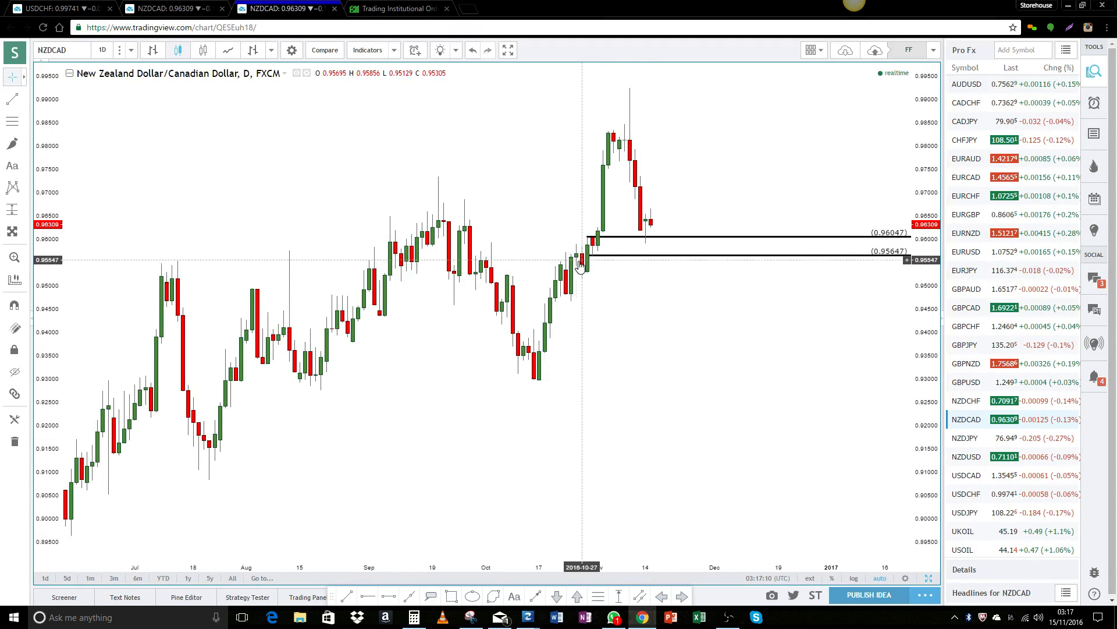
mouse_move(636, 243)
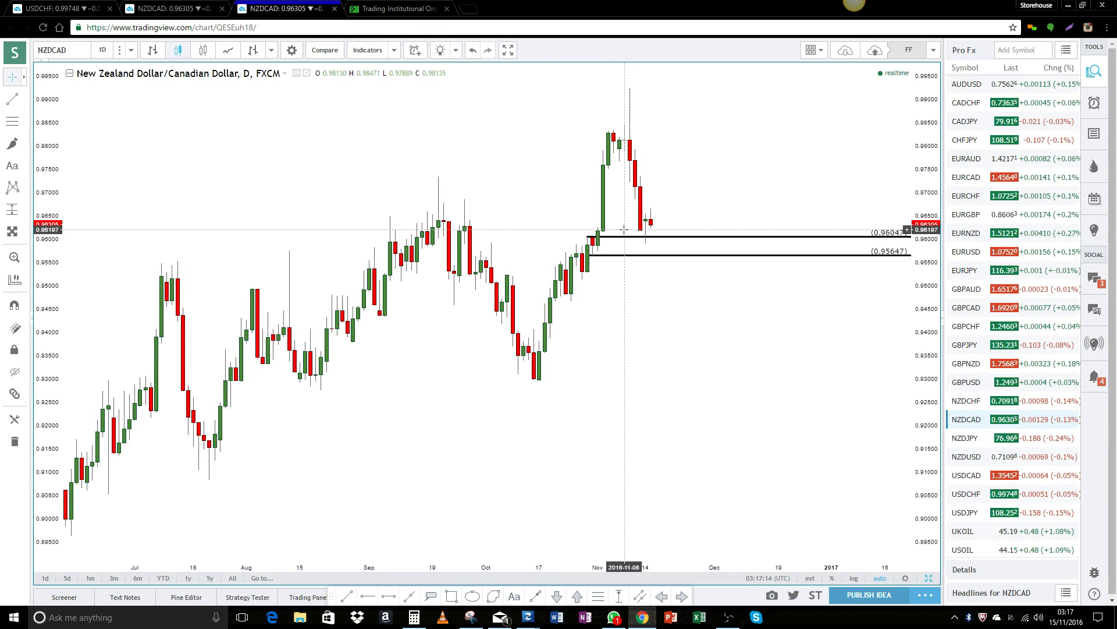
mouse_move(552, 269)
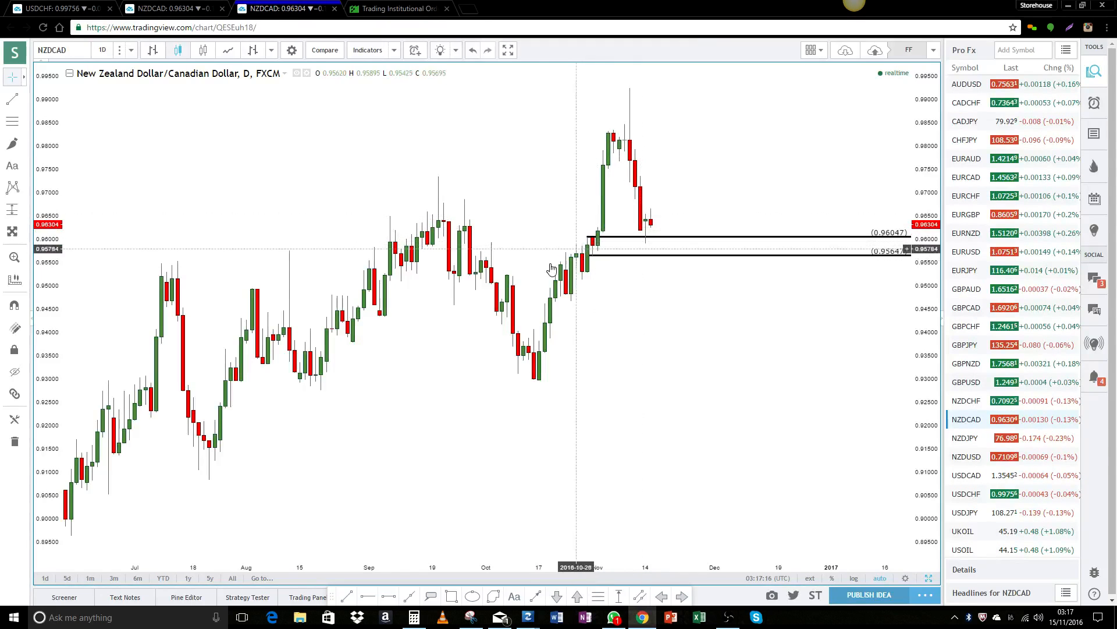
left_click(399, 9)
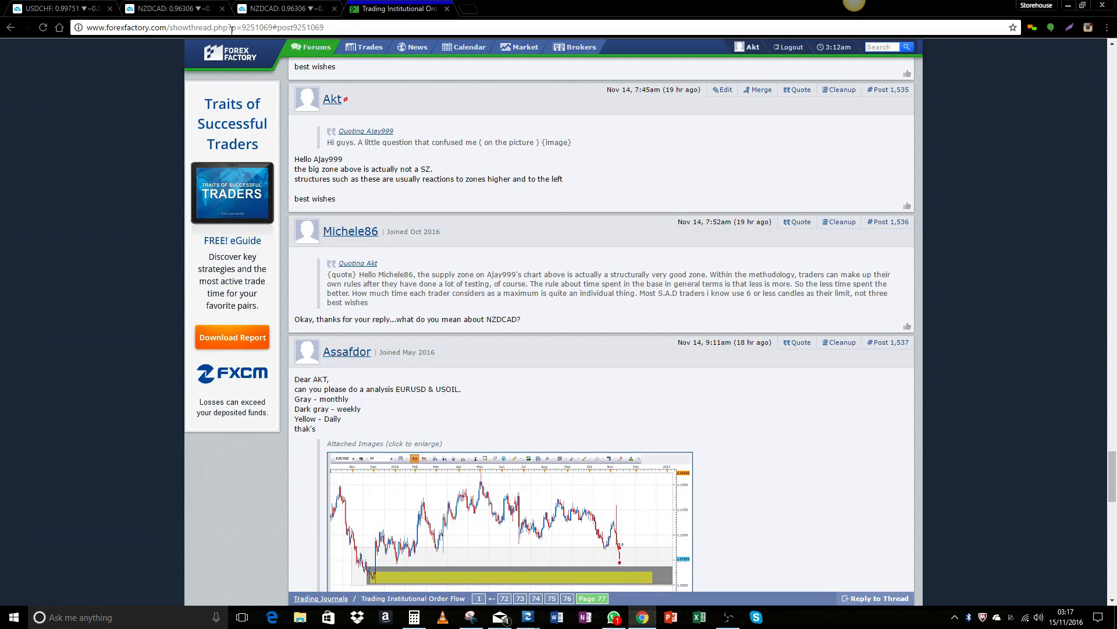
Step: Review the EURUSD/USOIL request in the forum thread and return to the NZDCAD chart
left_click(278, 8)
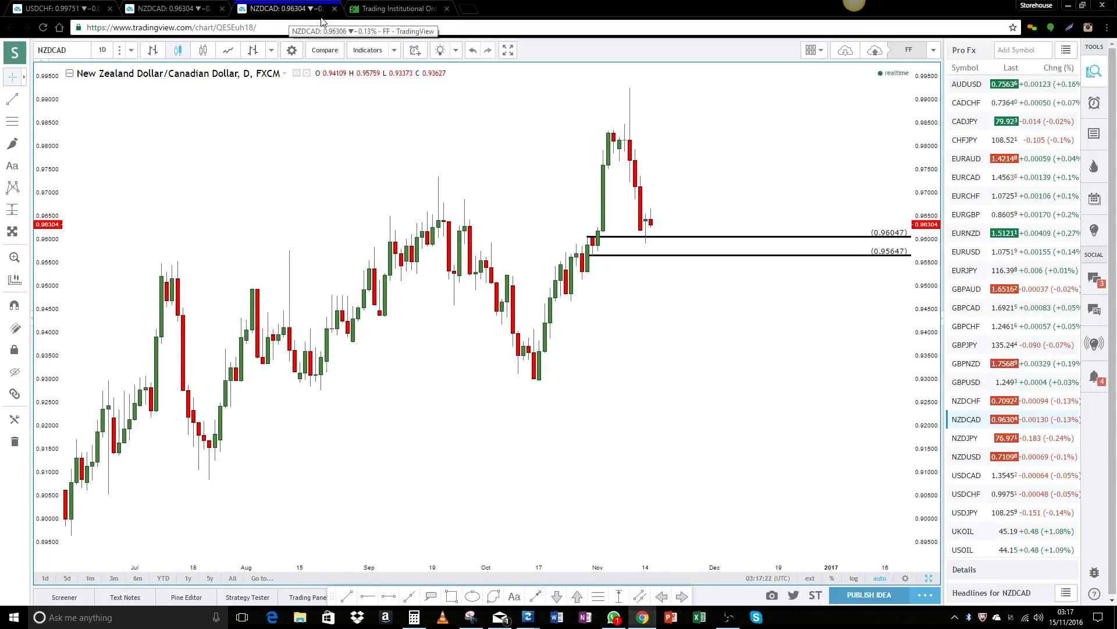
left_click(395, 8)
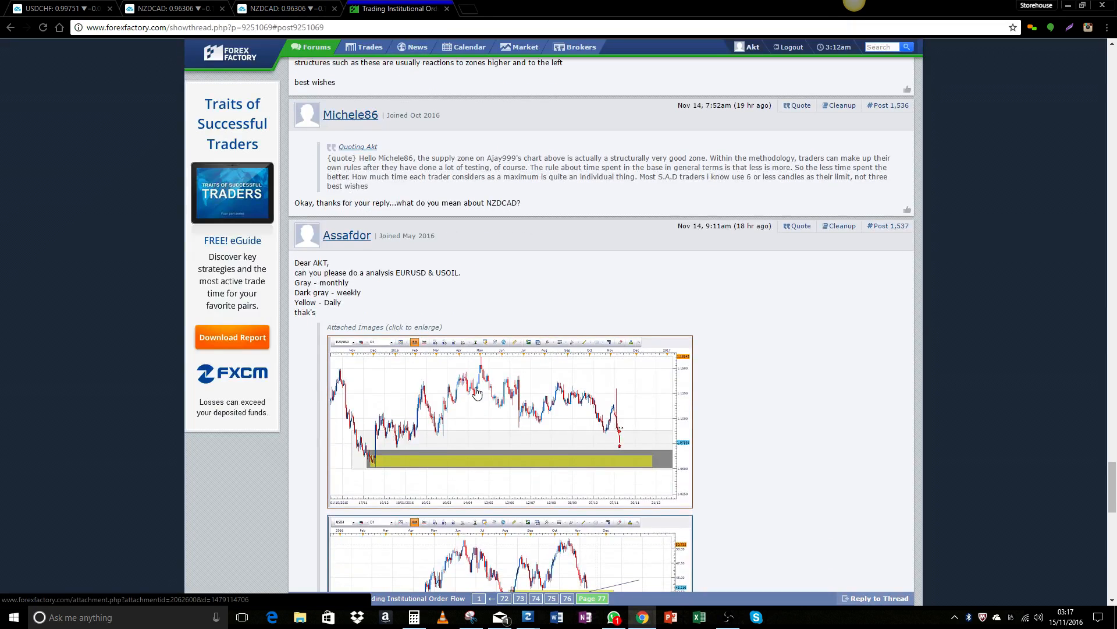
mouse_move(491, 426)
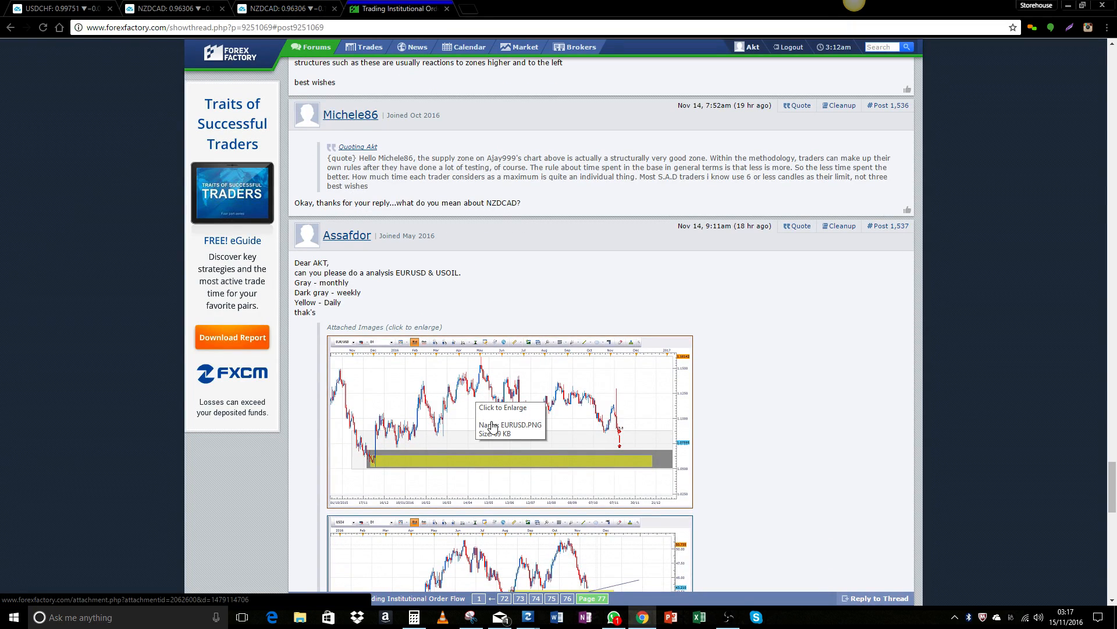
mouse_move(259, 53)
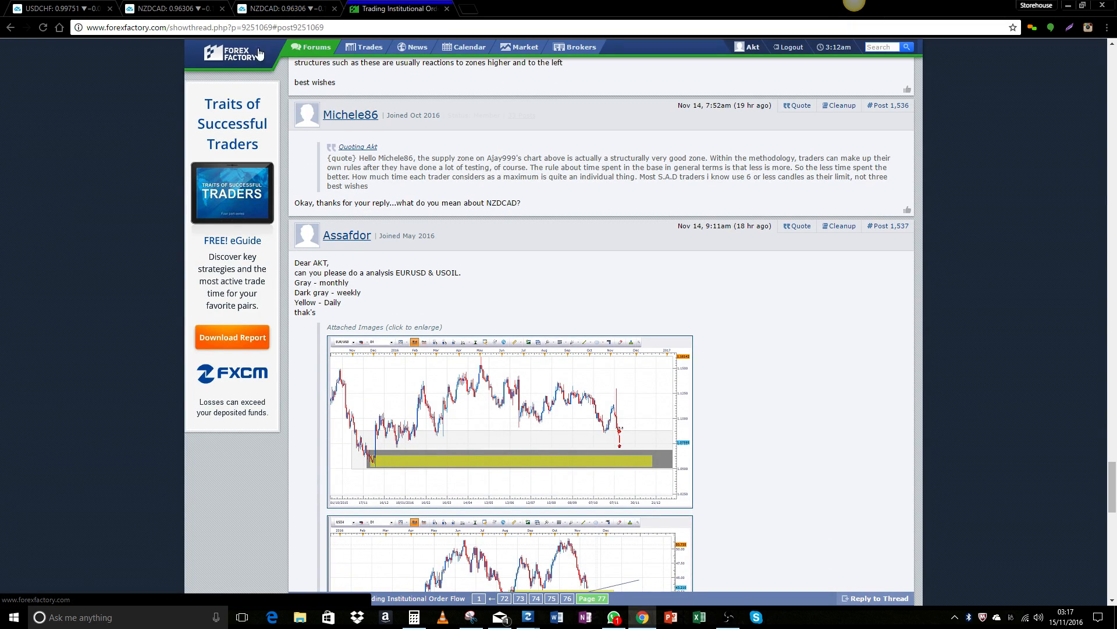
left_click(271, 9)
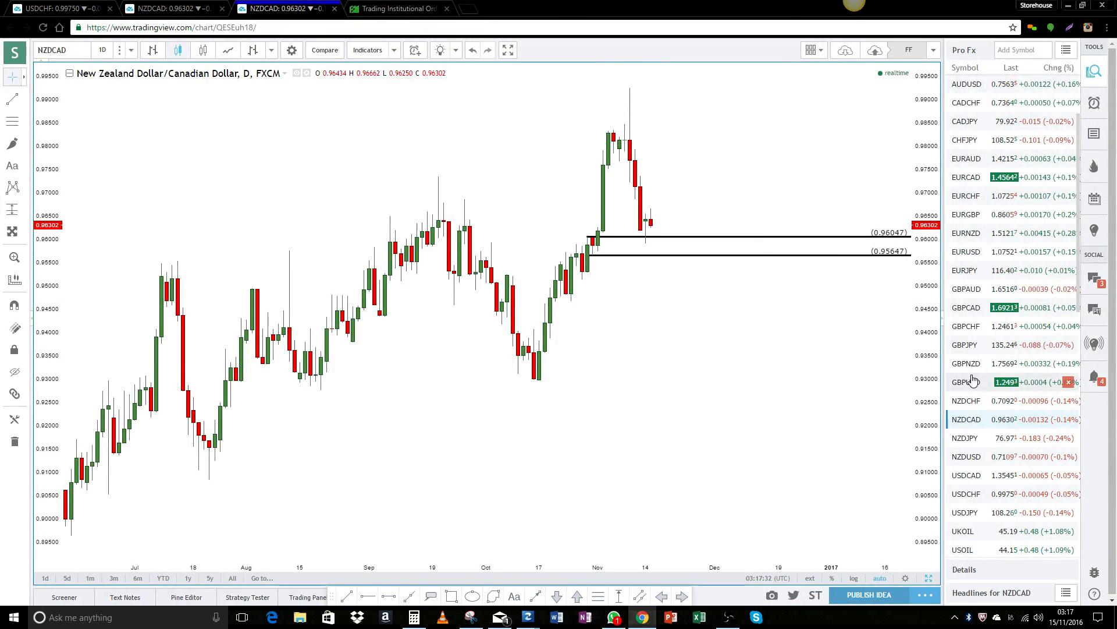
Step: Load EURUSD from the watchlist, remove all its drawings and switch it to the monthly timeframe
left_click(965, 252)
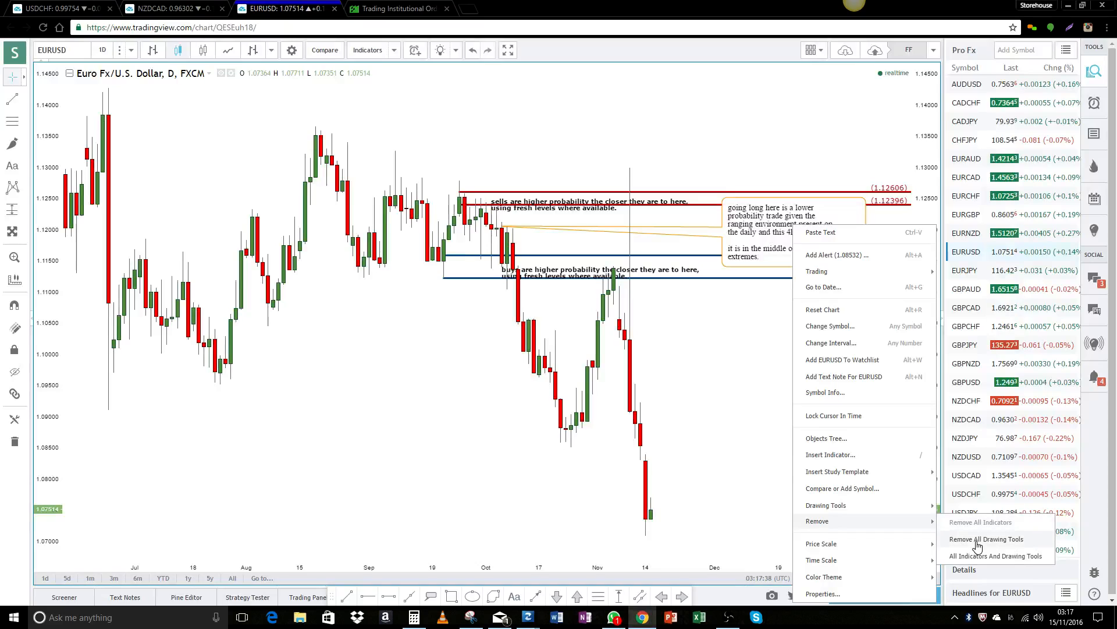
left_click(986, 538)
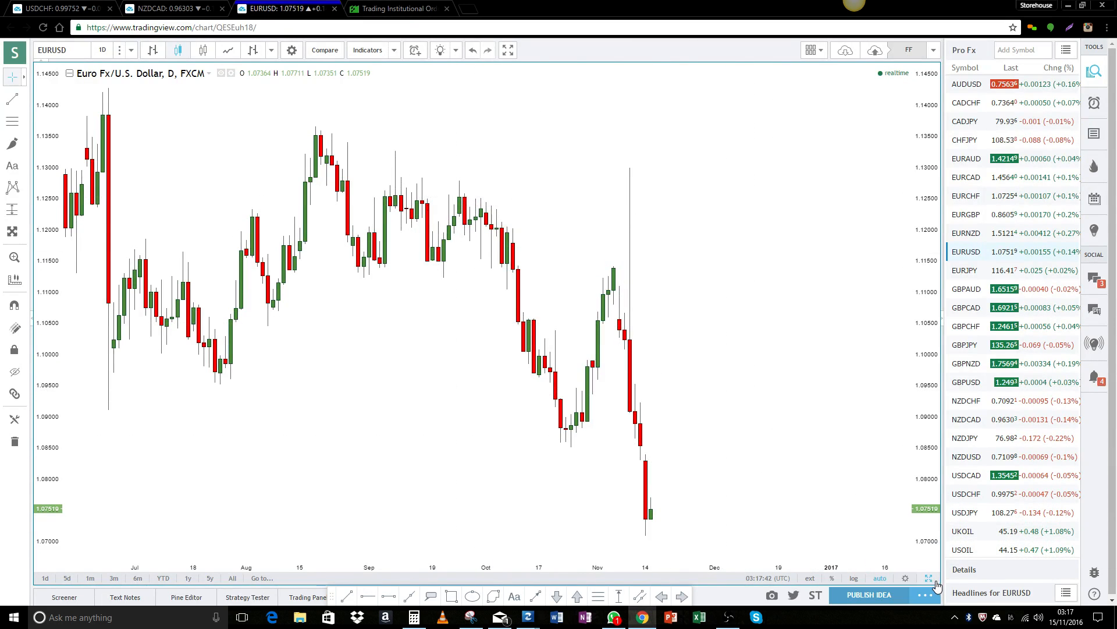
left_click(810, 50)
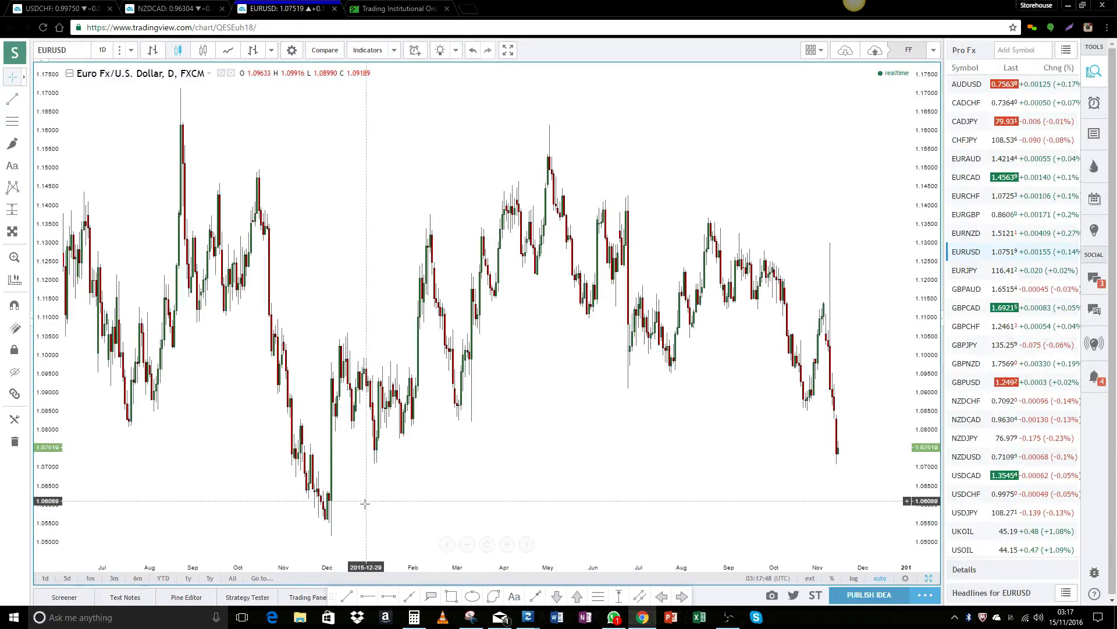
mouse_move(224, 283)
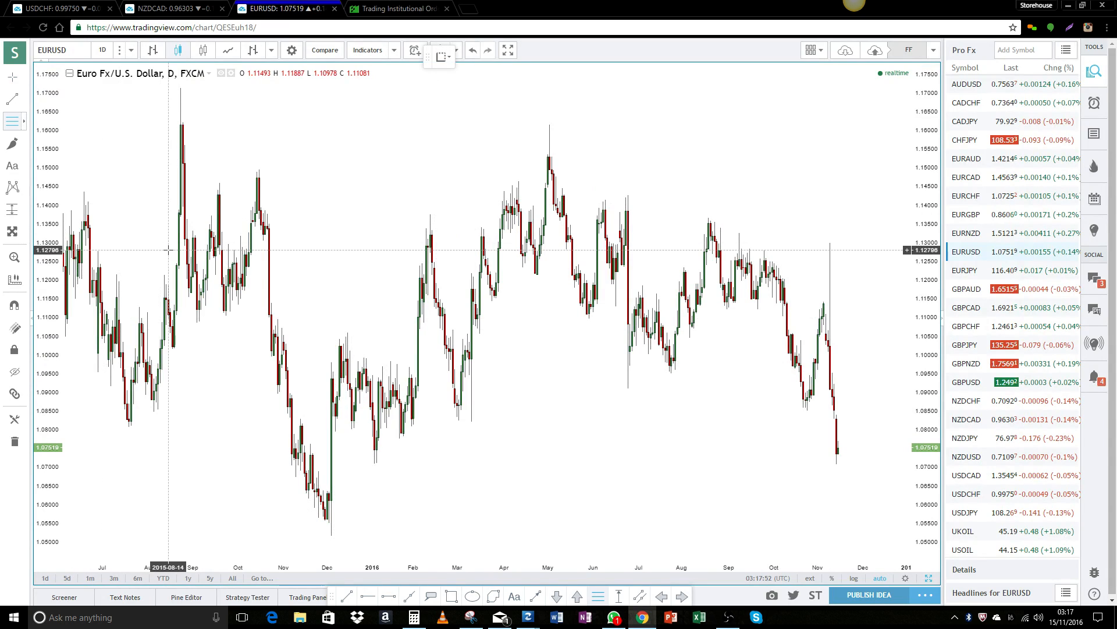
left_click(103, 50)
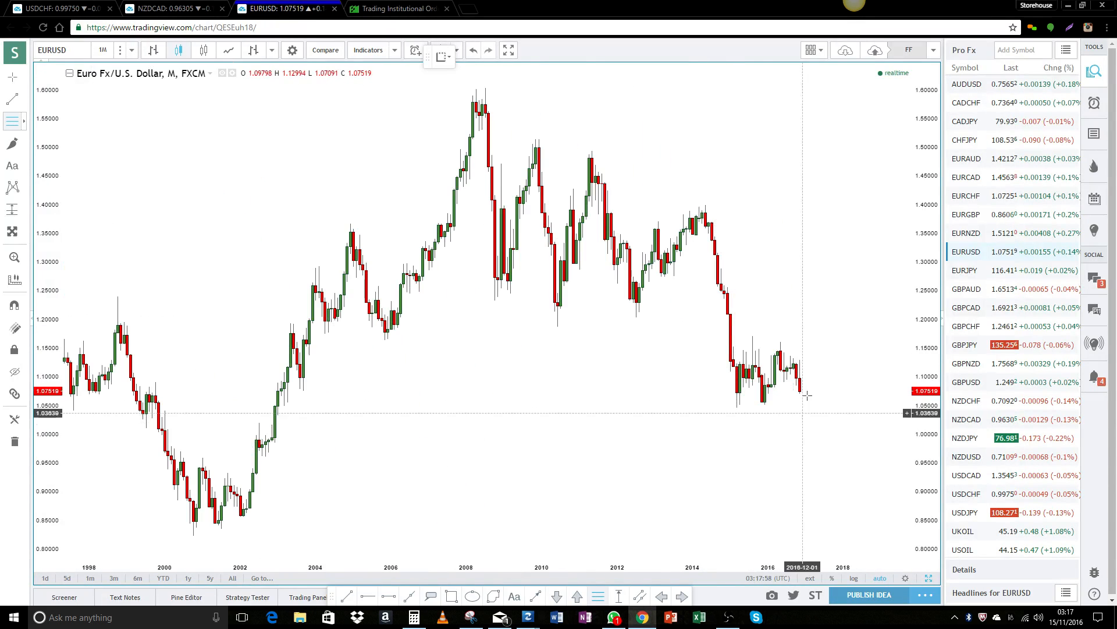
mouse_move(817, 296)
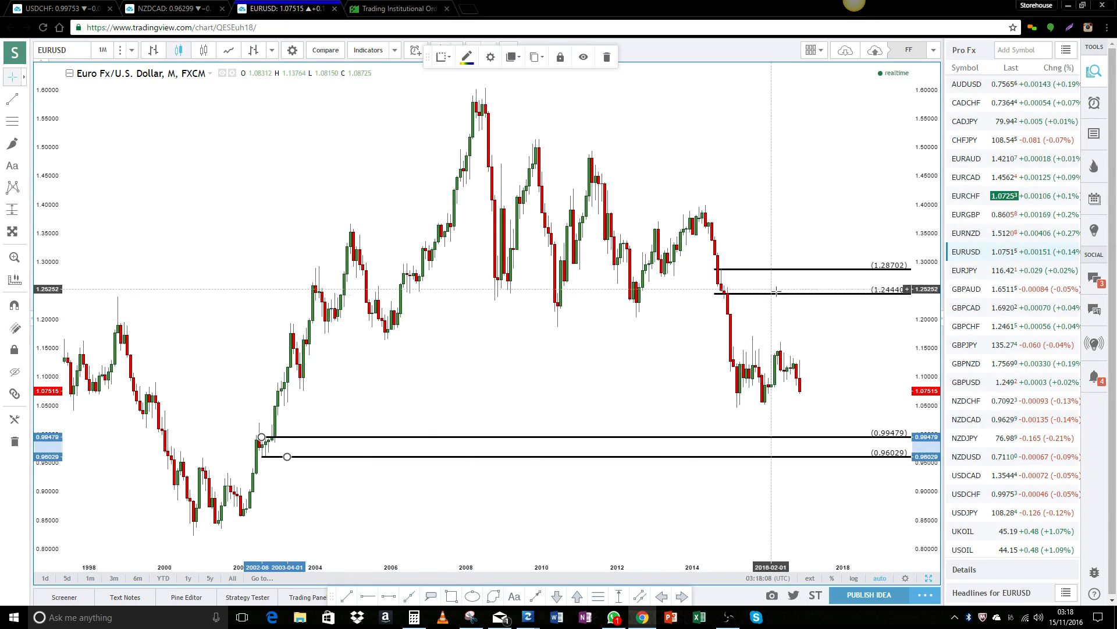
mouse_move(818, 385)
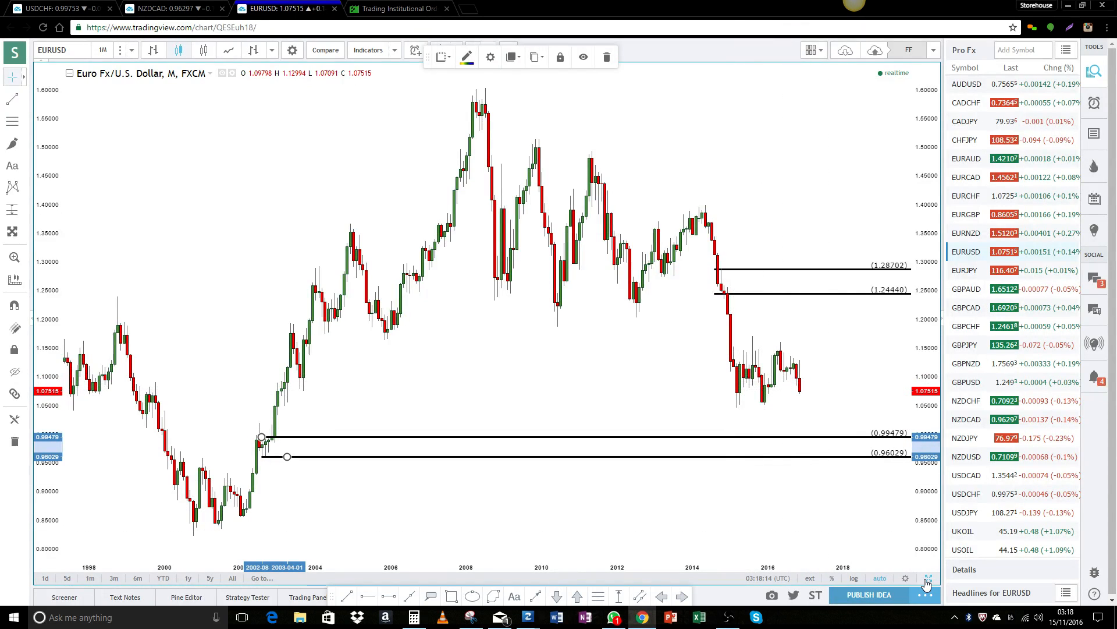
Step: Mark EURUSD monthly zones at 1.28702–1.24440 and 0.99479–0.96029 with horizontal rays
left_click(810, 50)
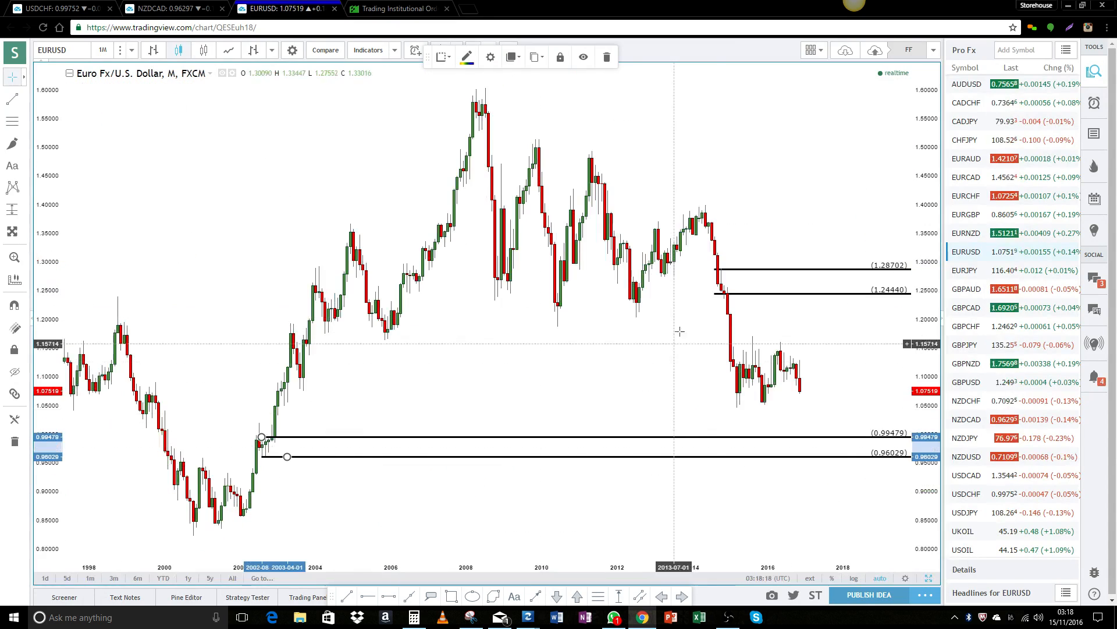
left_click(132, 50)
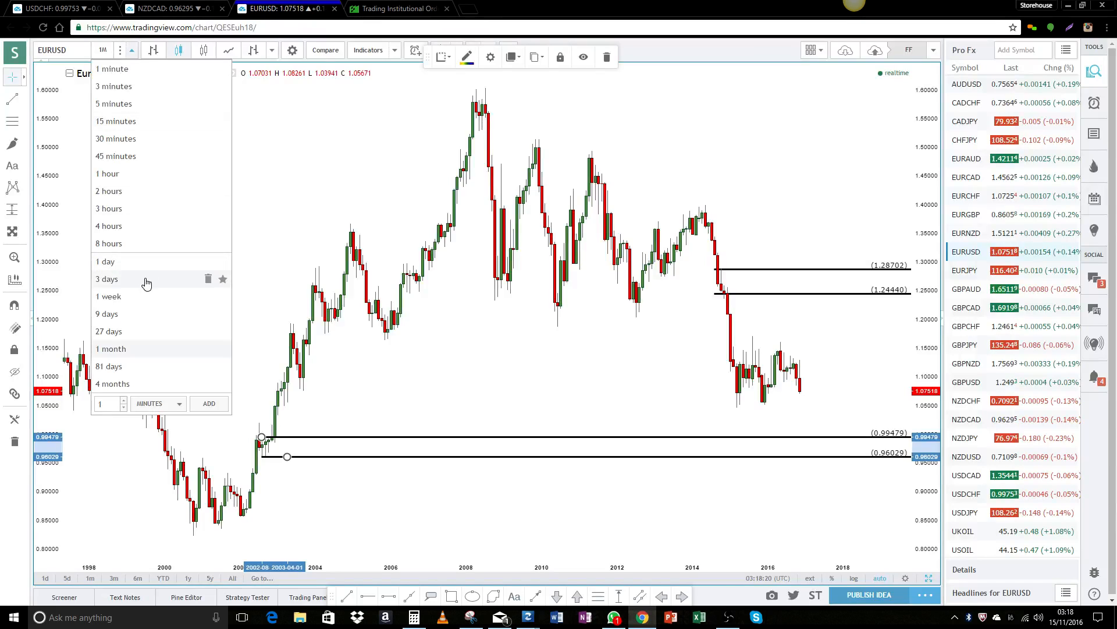
Step: Switch EURUSD to weekly candles and mark zones at 1.13262–1.11931 and 1.06384–1.05164
left_click(109, 296)
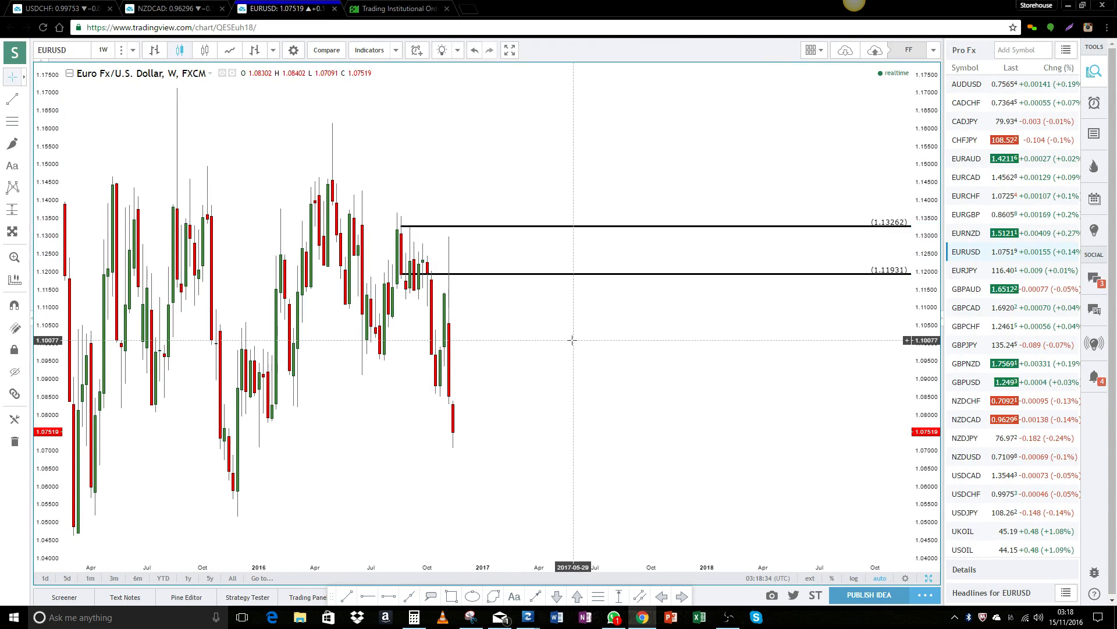
mouse_move(321, 411)
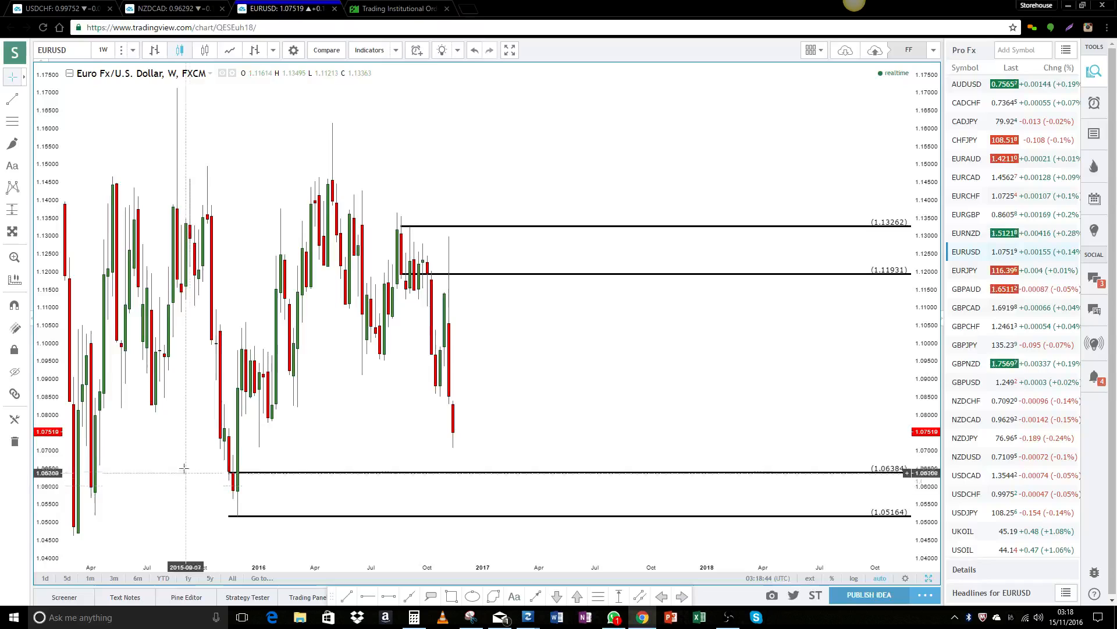
mouse_move(259, 482)
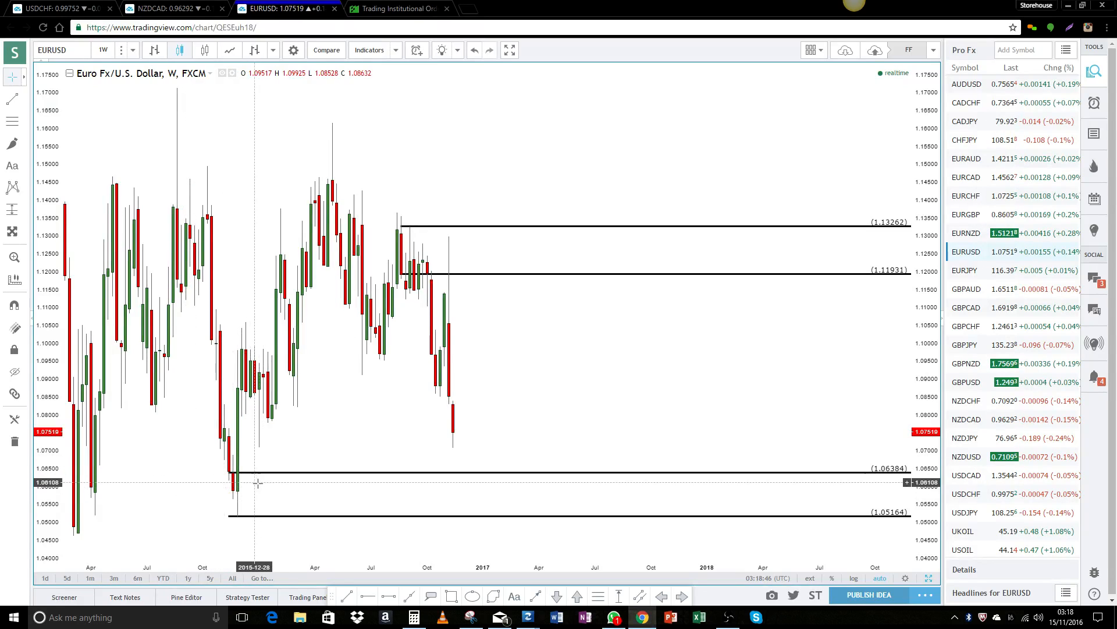
mouse_move(462, 422)
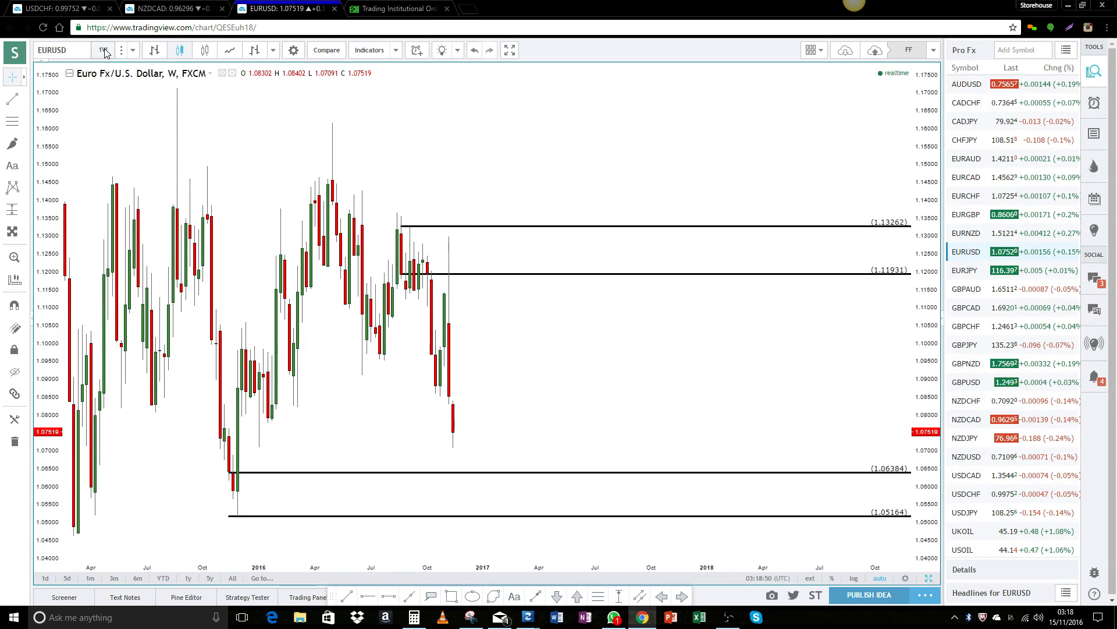
left_click(103, 50)
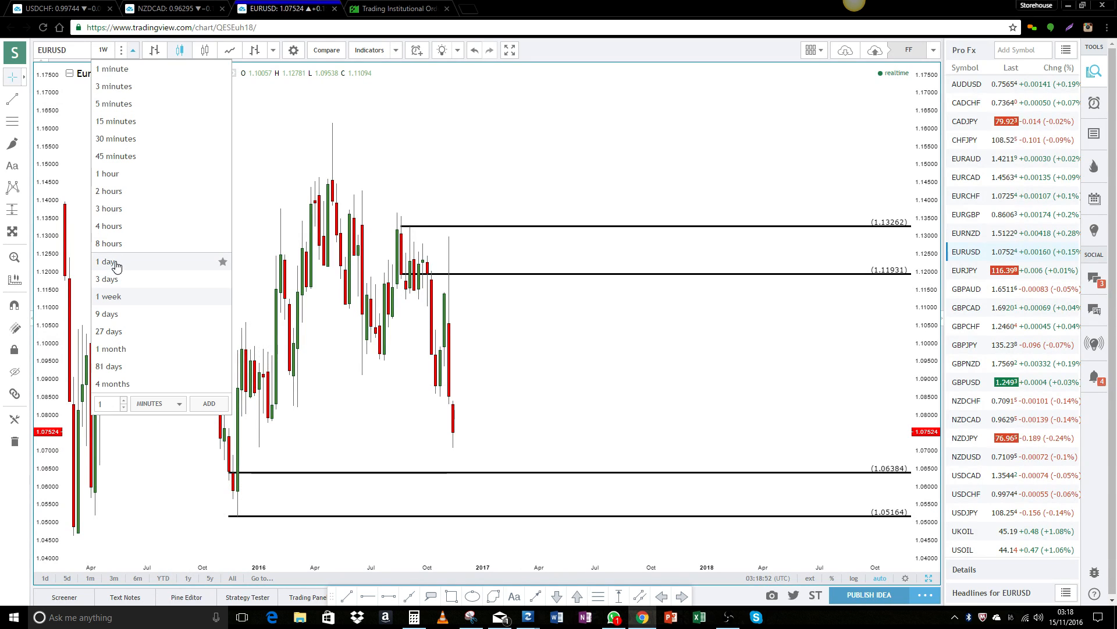
Step: Switch EURUSD to daily candles, lower the 1.06384 line to 1.06328, then return to the forum thread
left_click(106, 260)
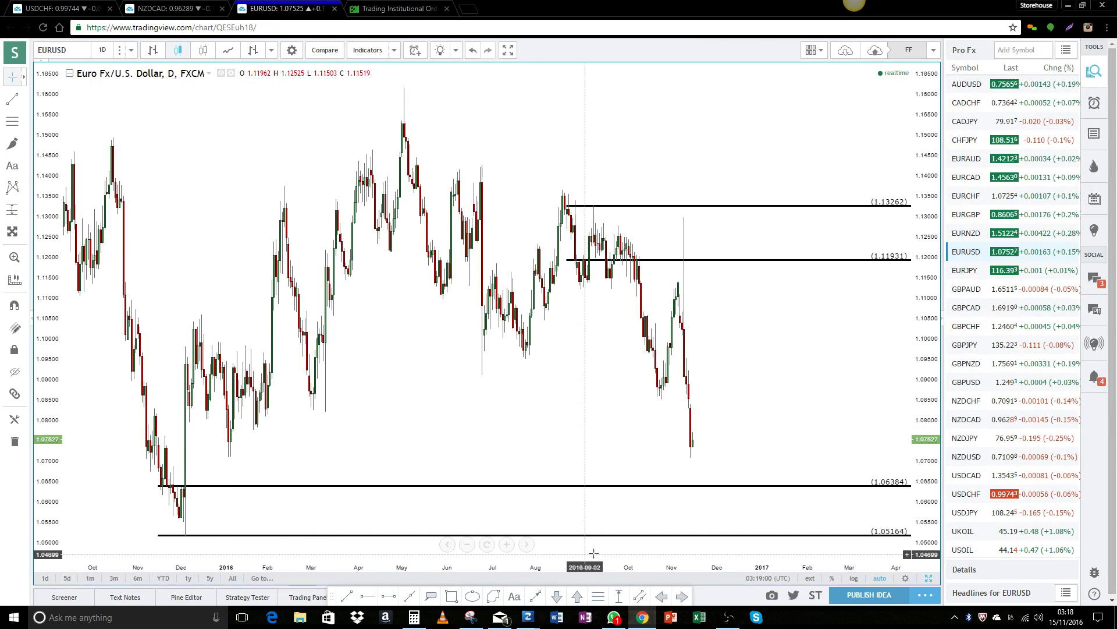
mouse_move(731, 353)
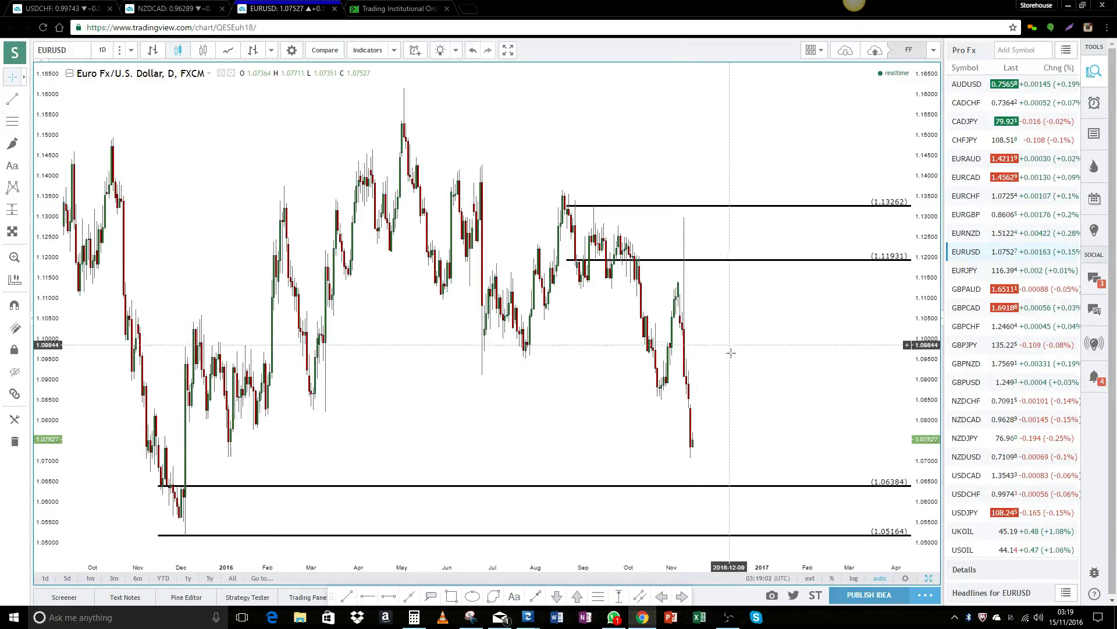
mouse_move(802, 477)
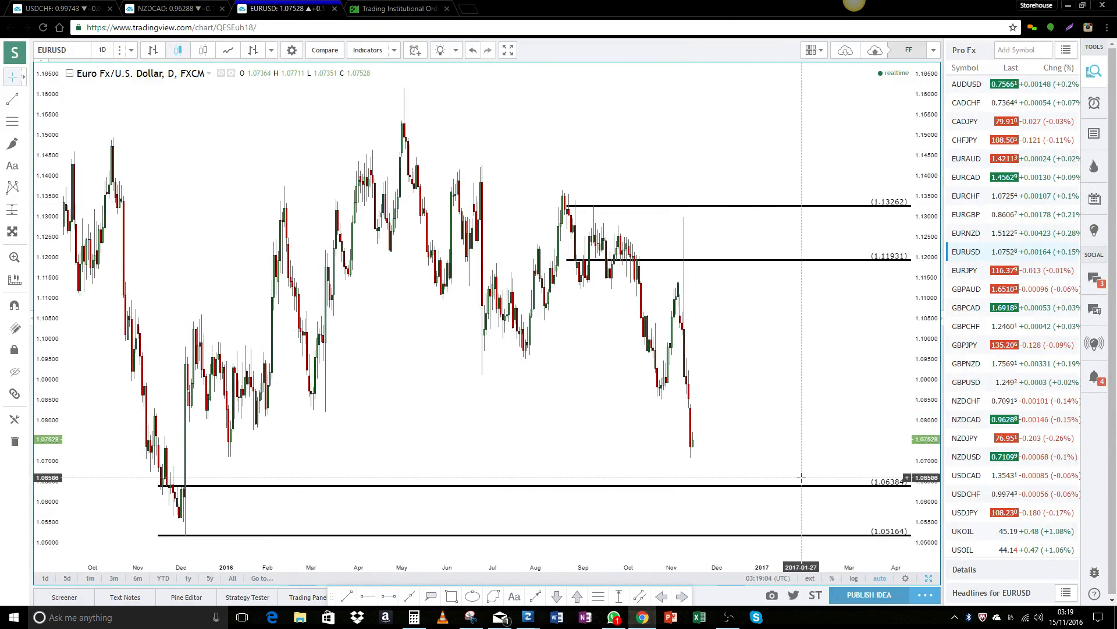
mouse_move(136, 393)
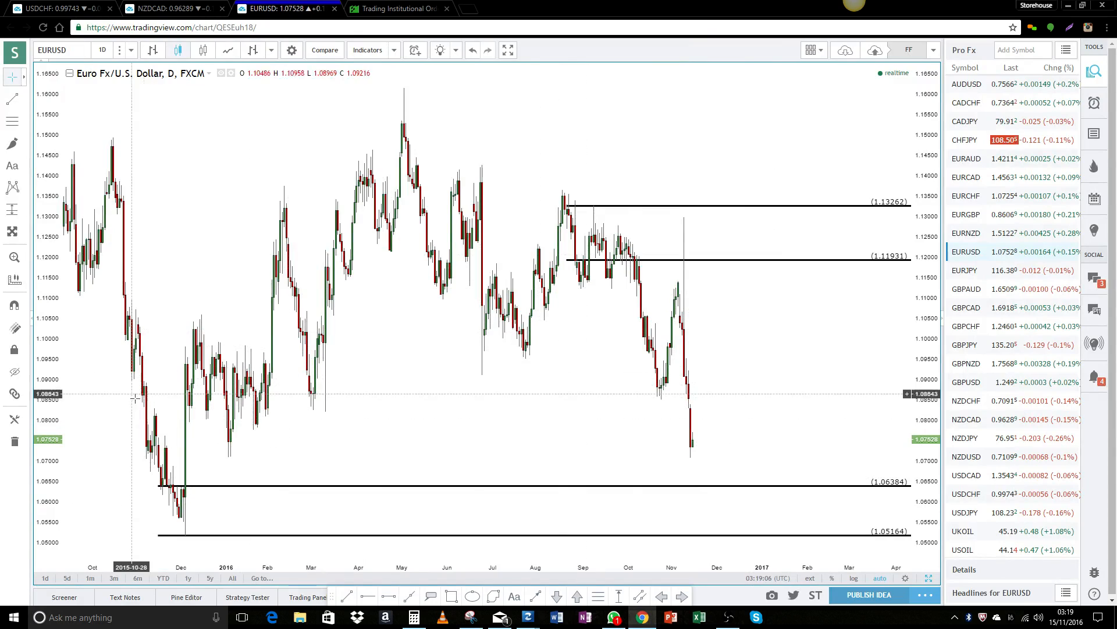
mouse_move(157, 491)
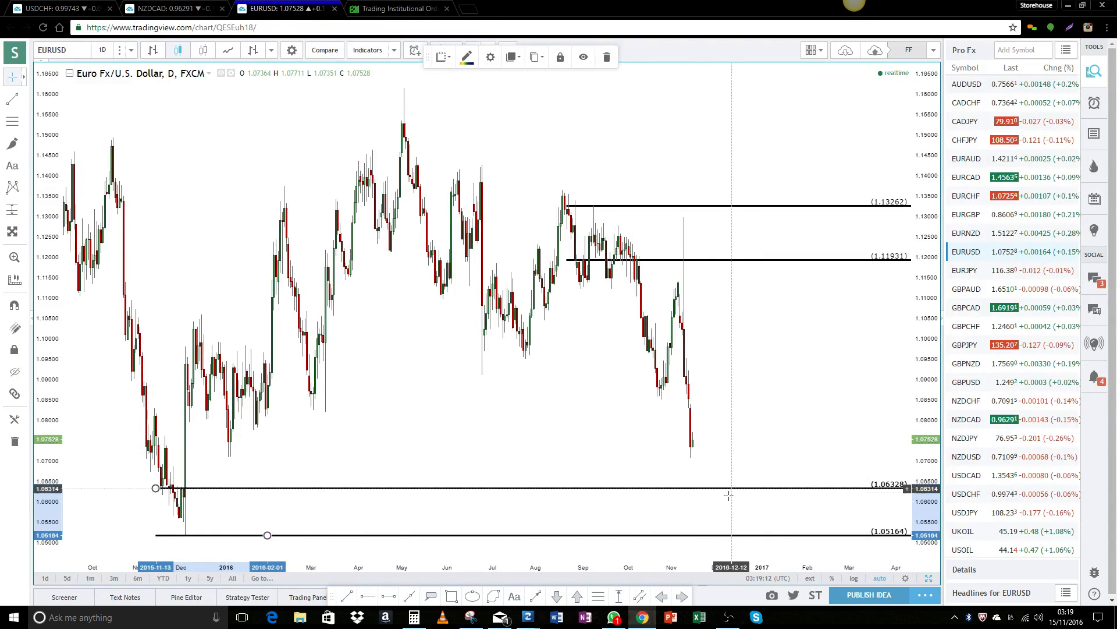
mouse_move(185, 517)
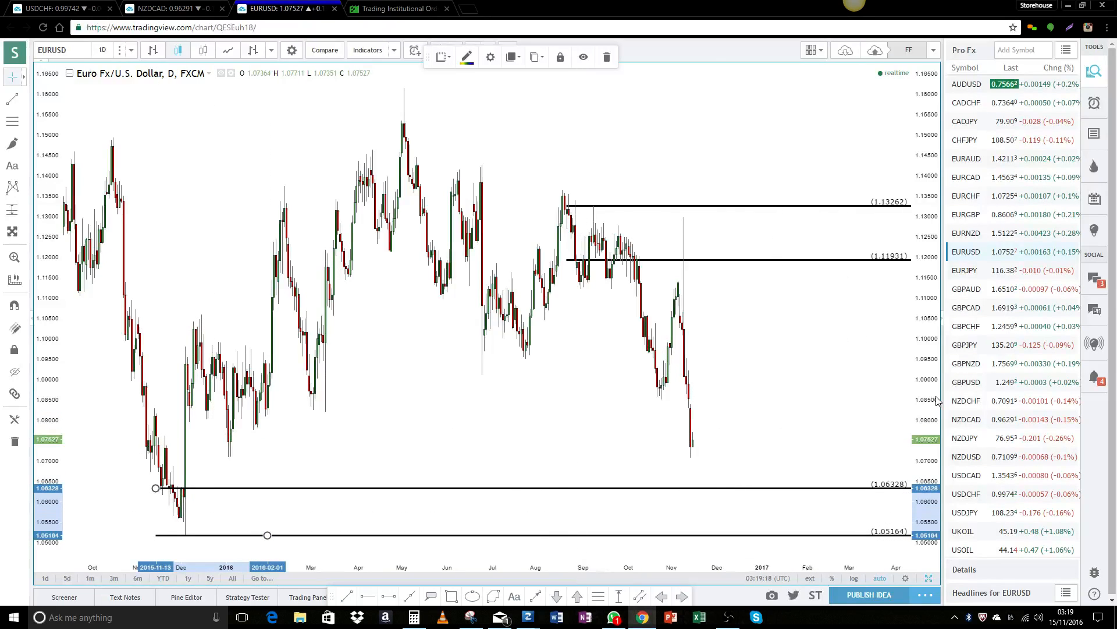
left_click(398, 8)
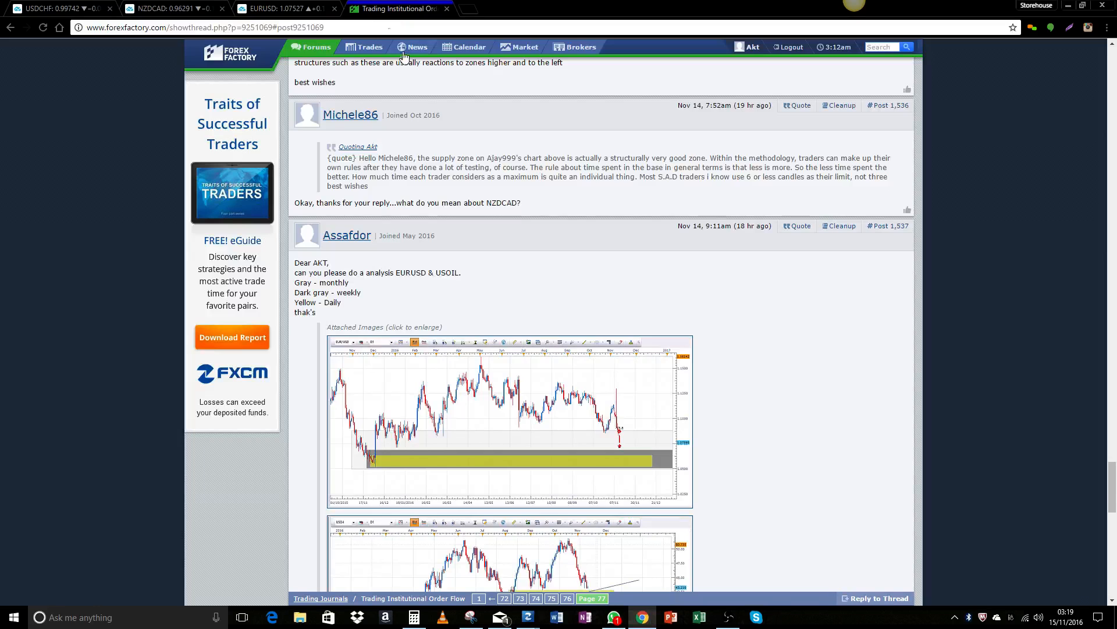
Step: Enlarge the attached USOIL daily chart from the request post, then return to the EURUSD chart
scroll("down", 3)
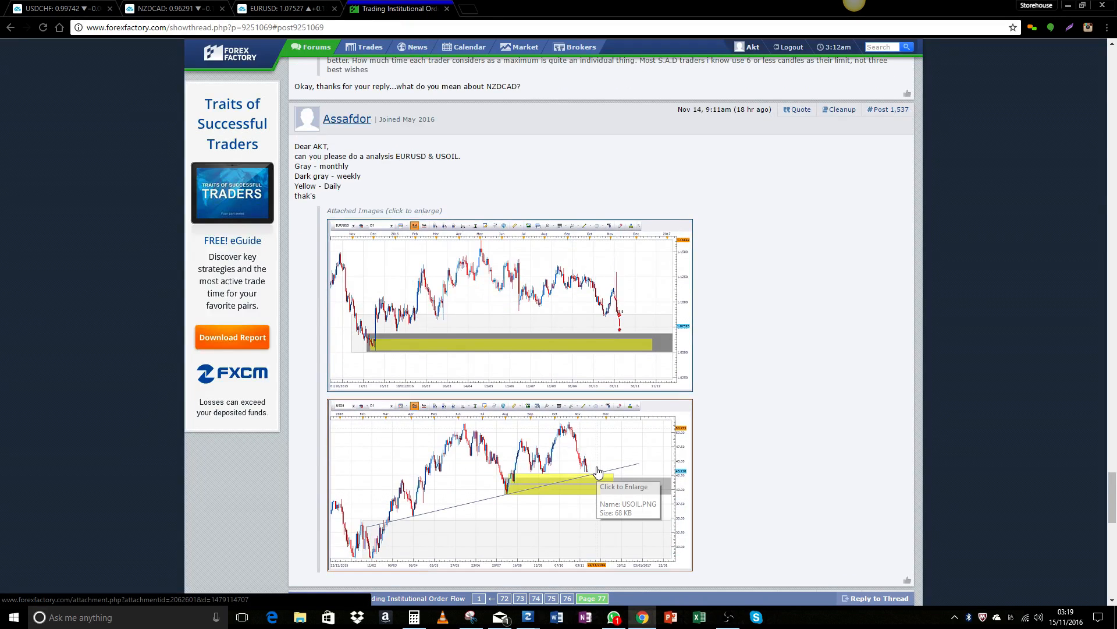
left_click(592, 474)
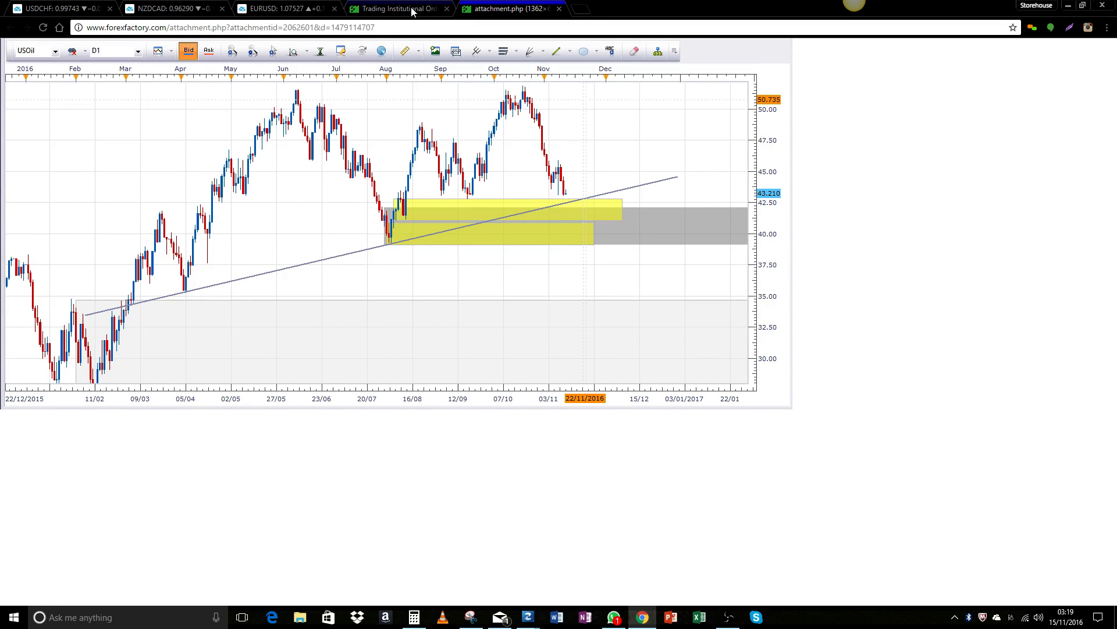
left_click(399, 8)
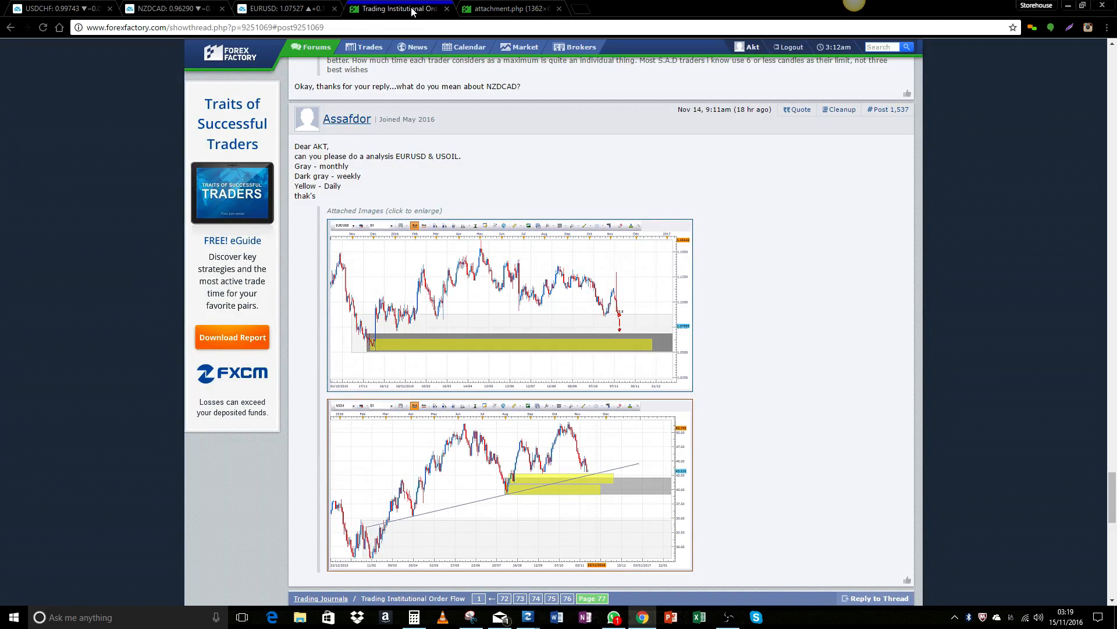
left_click(285, 9)
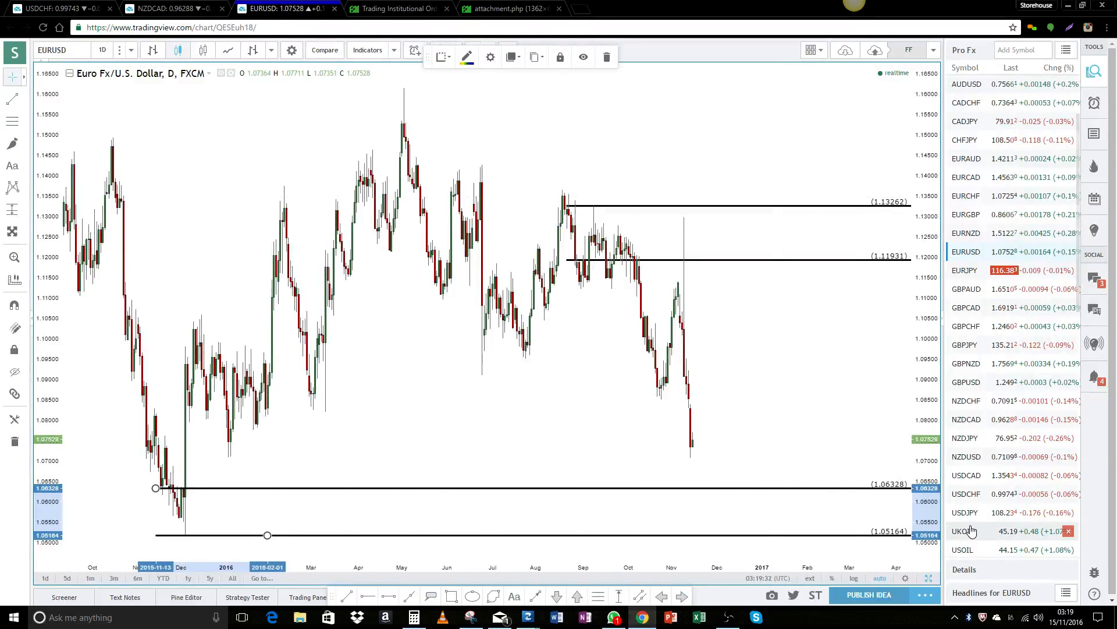
Step: Load USOIL from the watchlist, glance at the forum request, and bring up the timeframe list
left_click(966, 548)
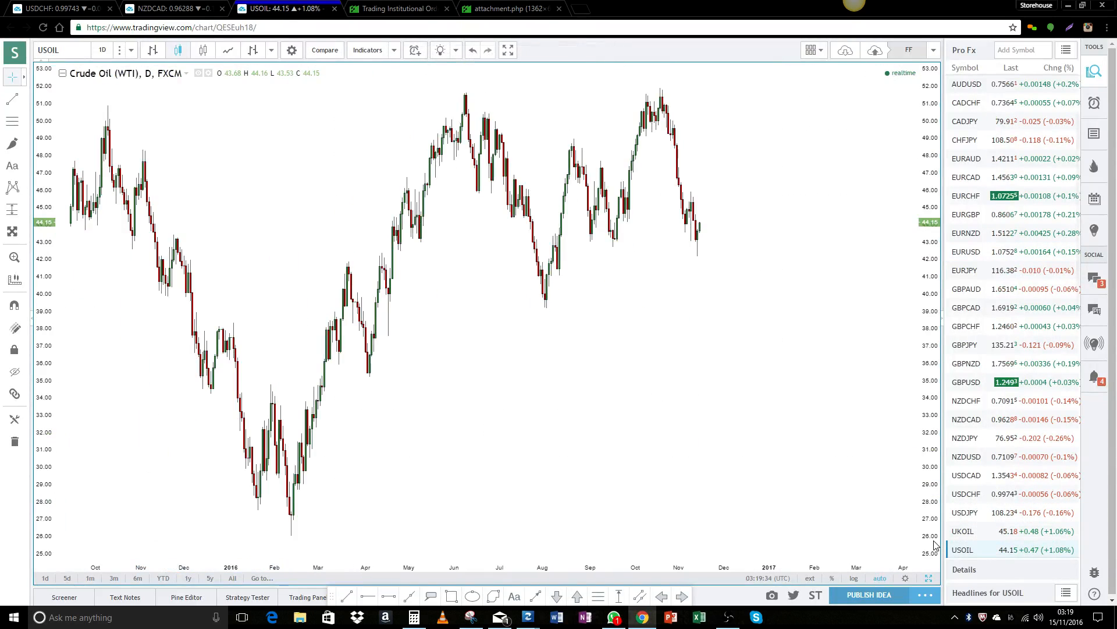
left_click(507, 9)
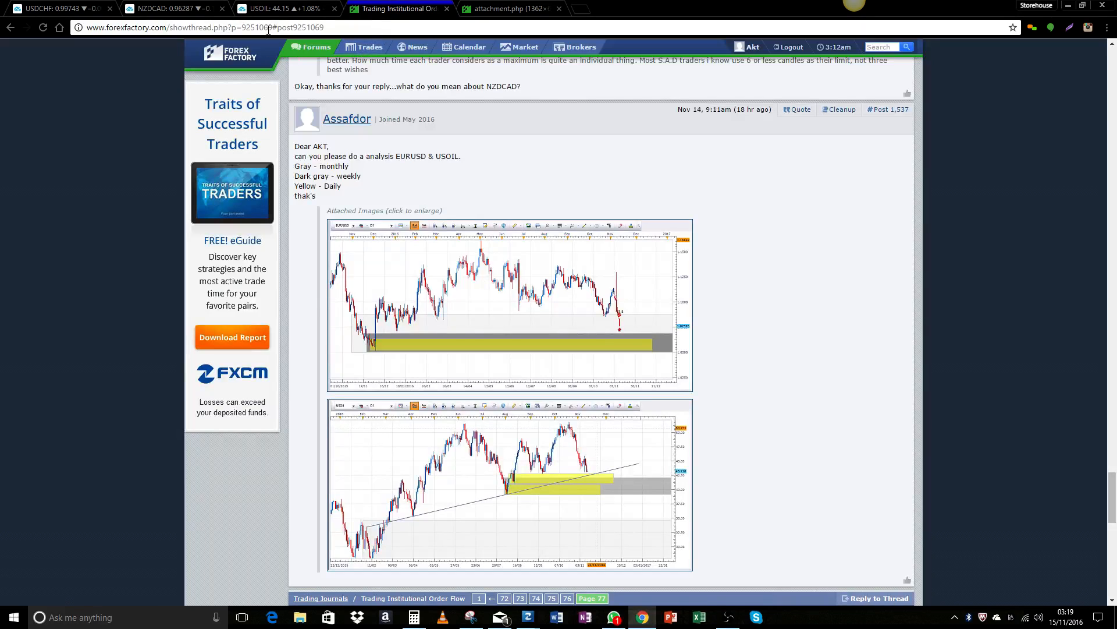
left_click(278, 8)
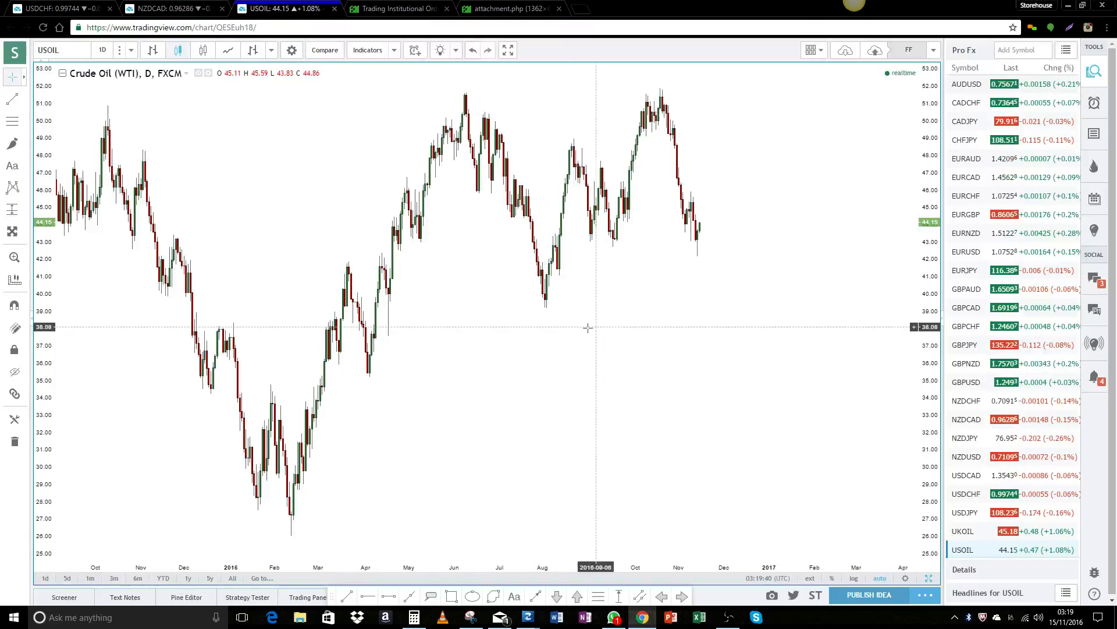
left_click(132, 50)
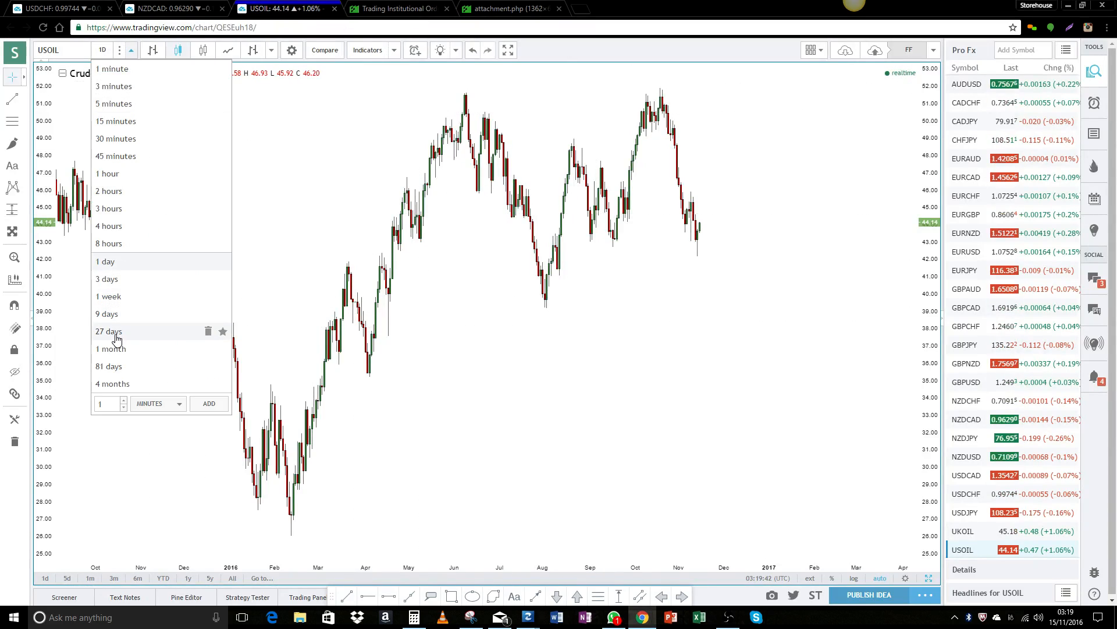
Step: On monthly USOIL, draw zone lines at 62.53, 58.65, 44.62, 39.04, 34.31, 25.69, 21.47 and 16.40
left_click(110, 348)
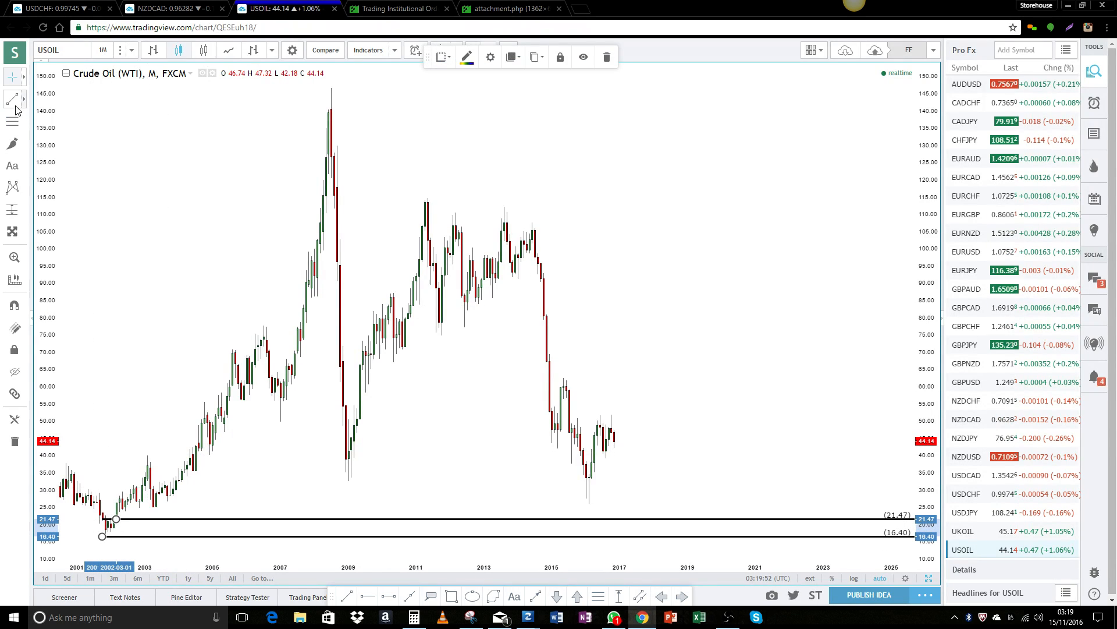
left_click(12, 98)
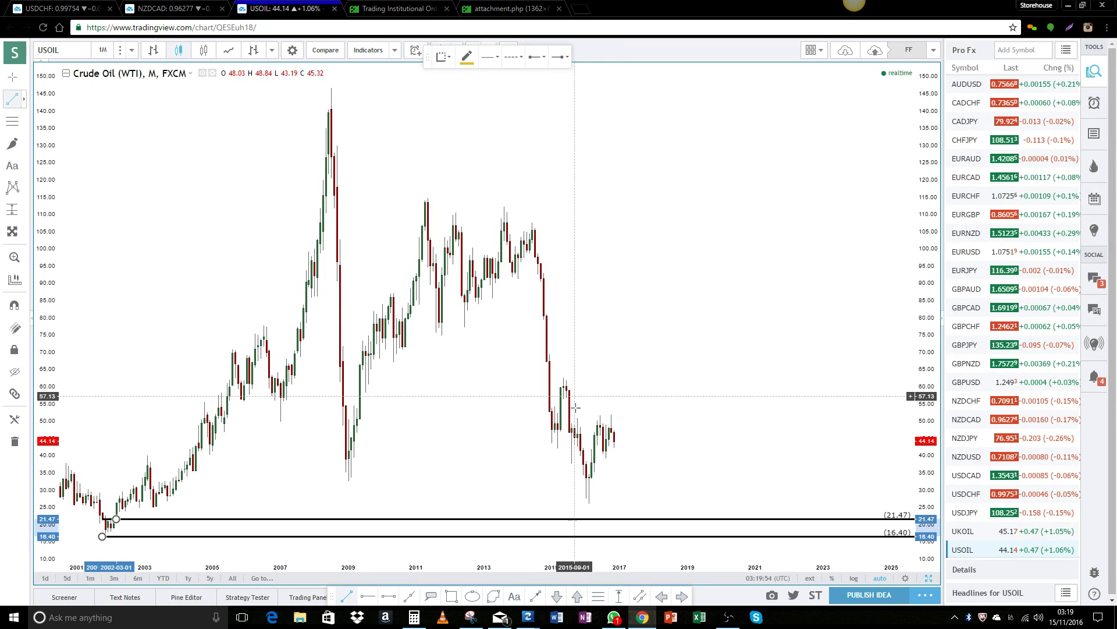
mouse_move(581, 474)
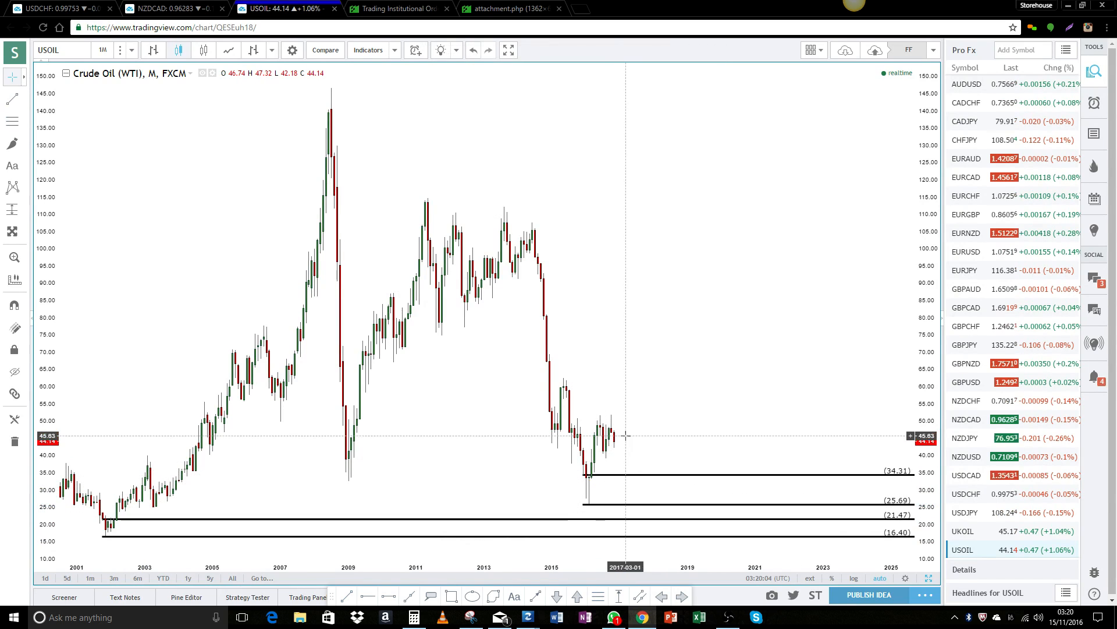
mouse_move(576, 415)
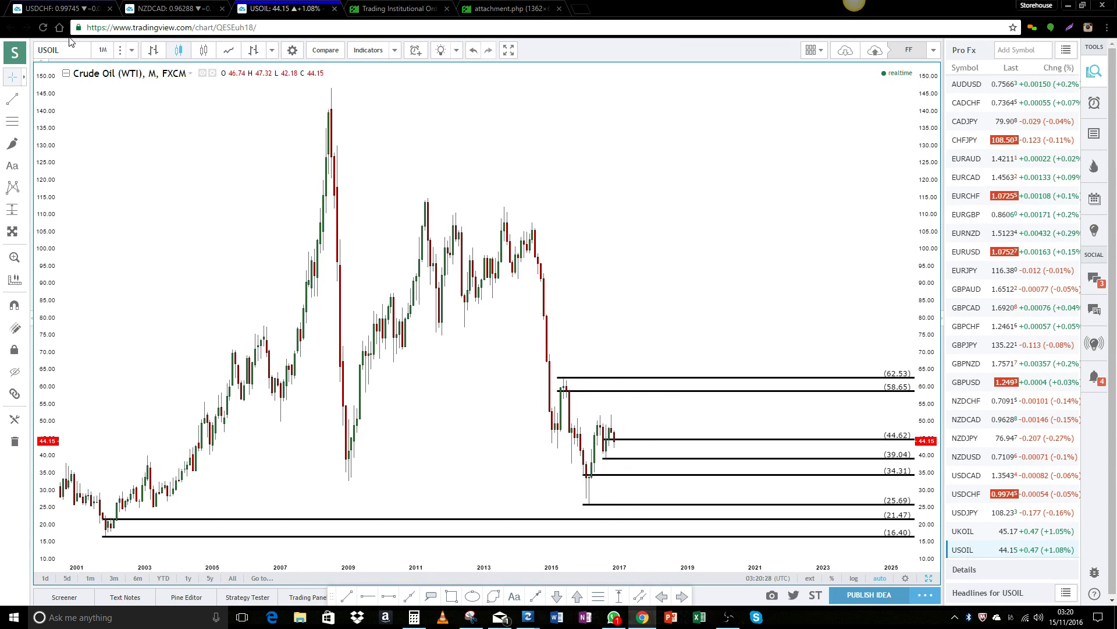
left_click(103, 50)
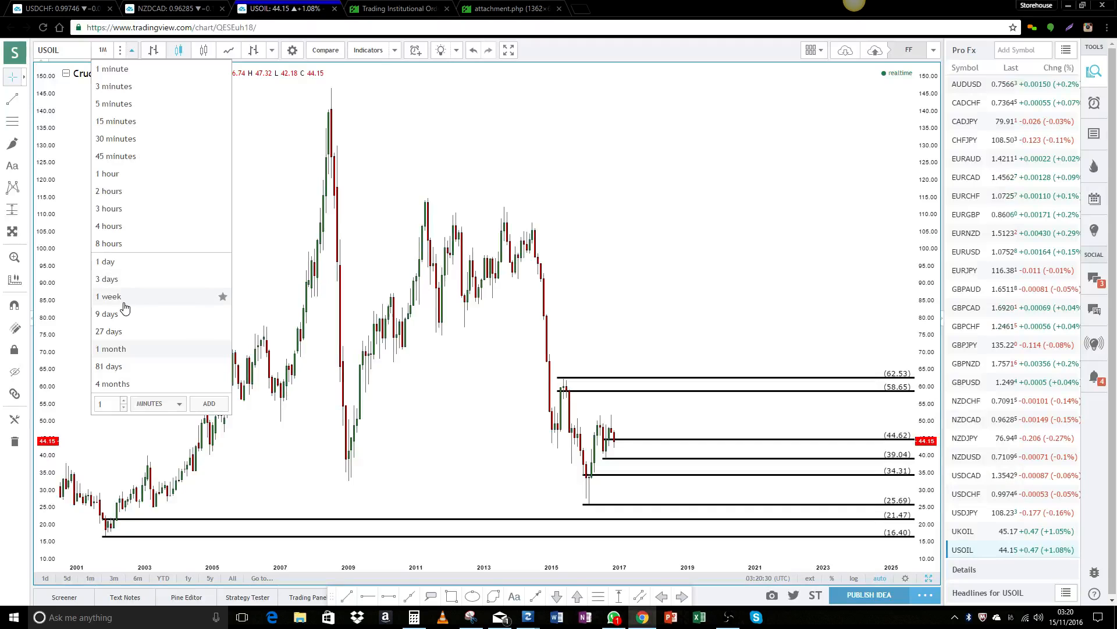
Step: On weekly USOIL, add lines at 51.83 and 49.28 and lower the 44.62 line to 41.96
left_click(107, 295)
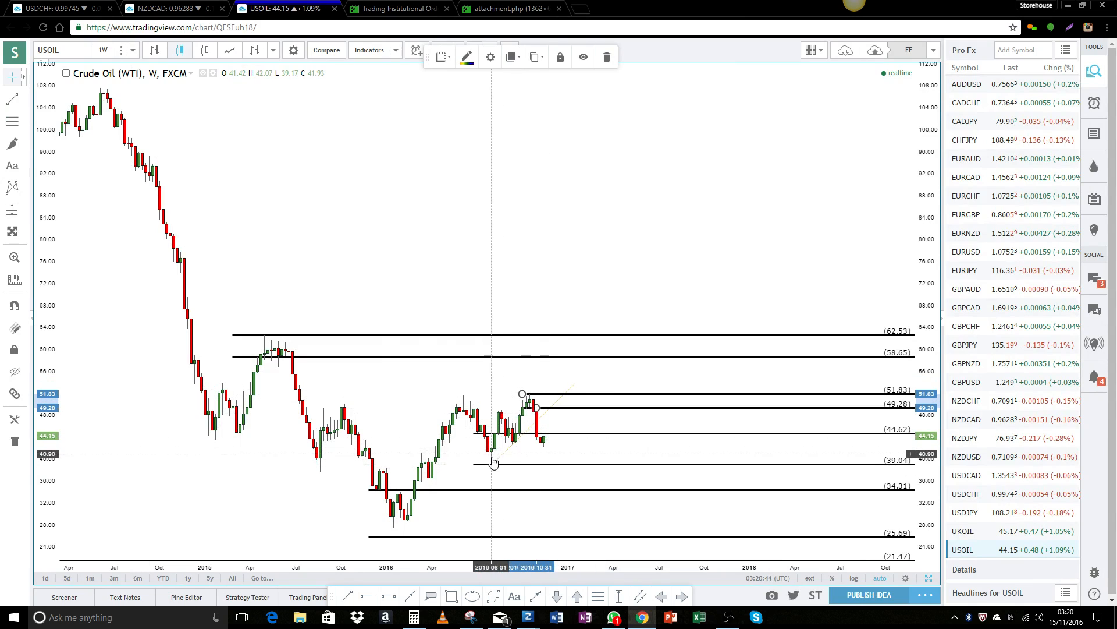
mouse_move(550, 436)
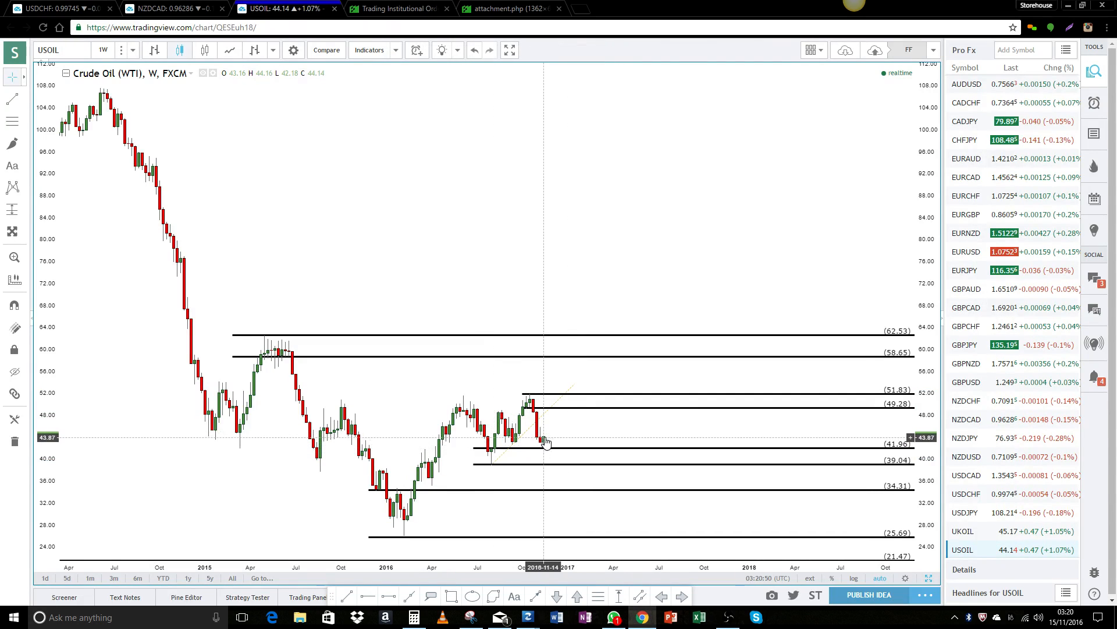
mouse_move(551, 414)
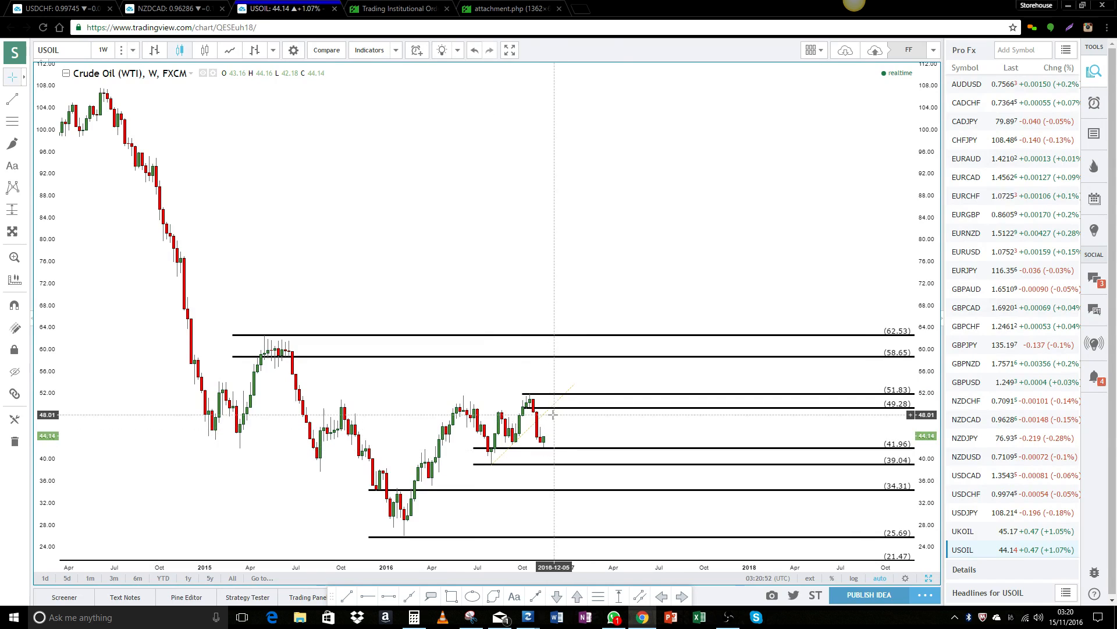
mouse_move(581, 430)
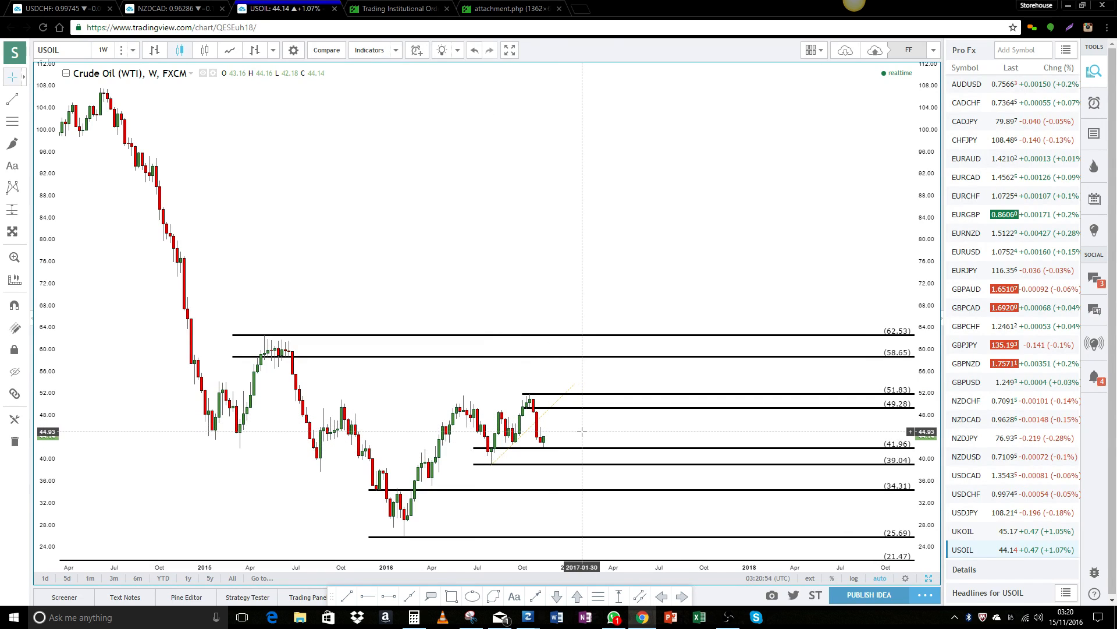
left_click(103, 50)
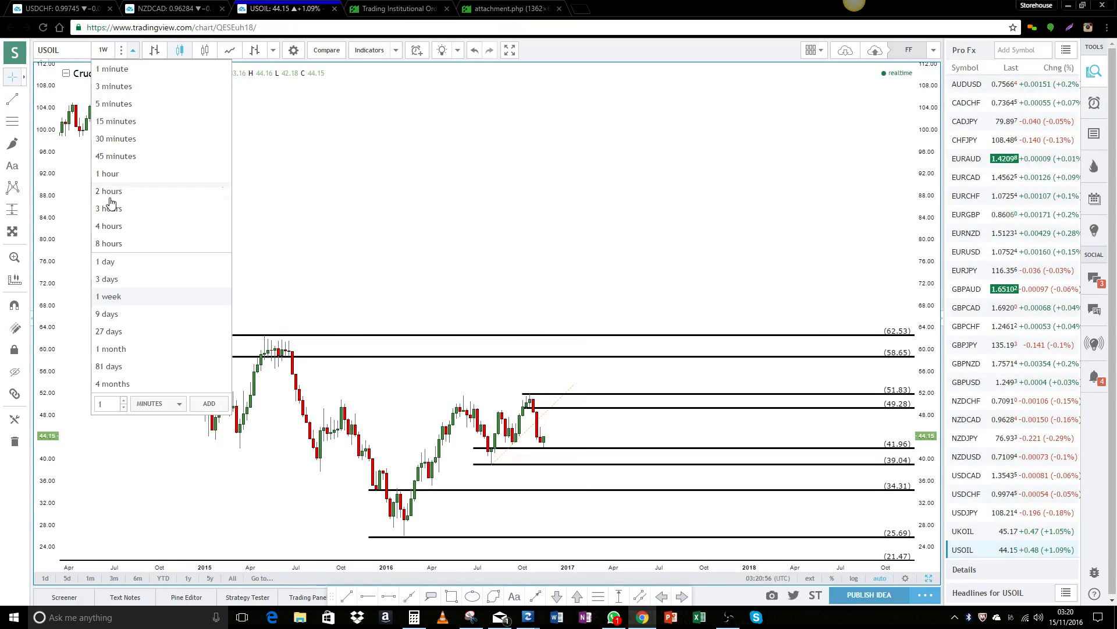
mouse_move(108, 262)
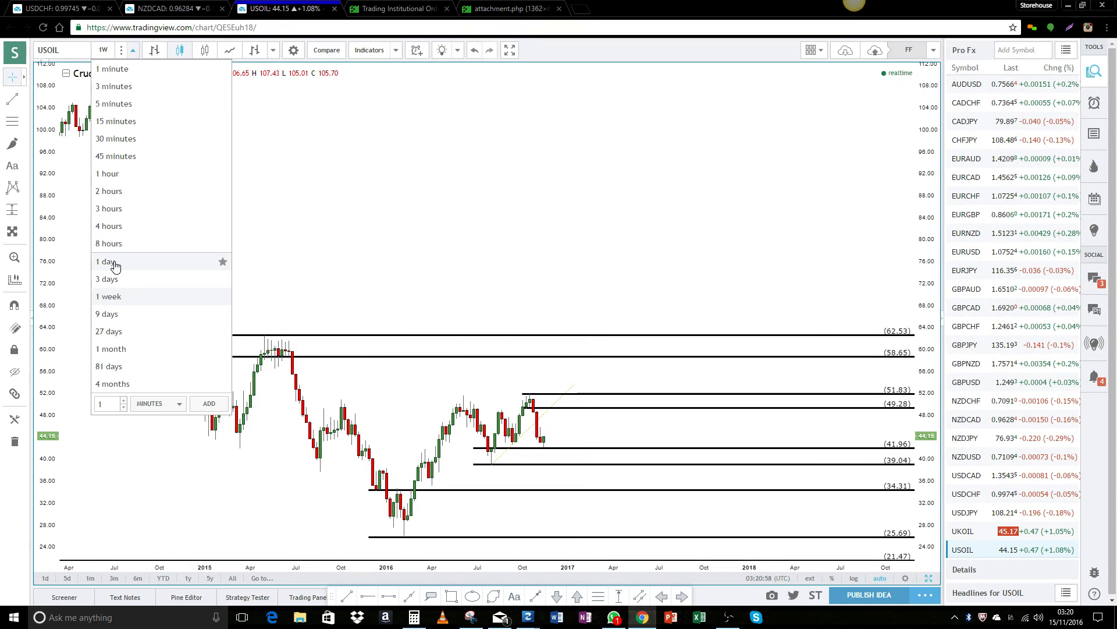
Step: On daily USOIL, move the lower lines to 42.72 and 41.06 and add lines at 45.93 and 44.77
left_click(106, 262)
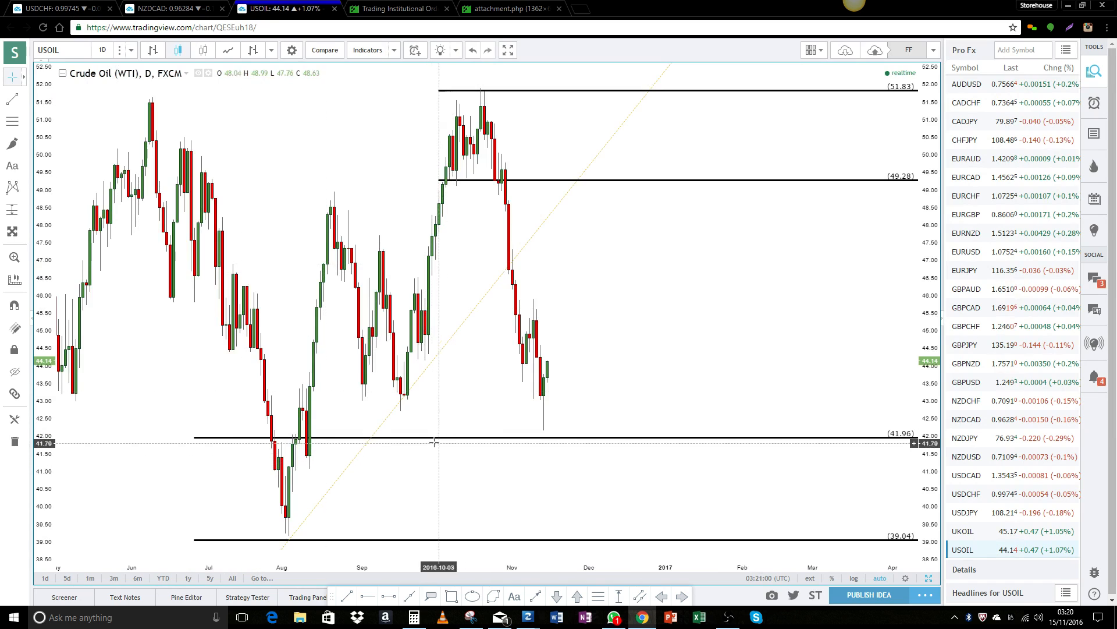
mouse_move(194, 539)
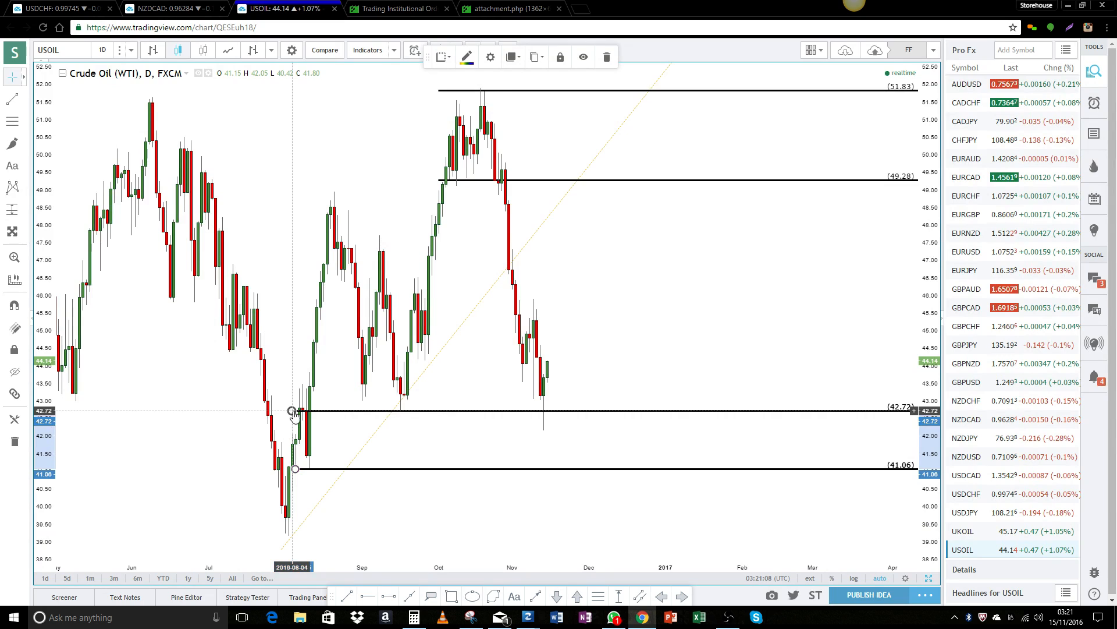
mouse_move(545, 426)
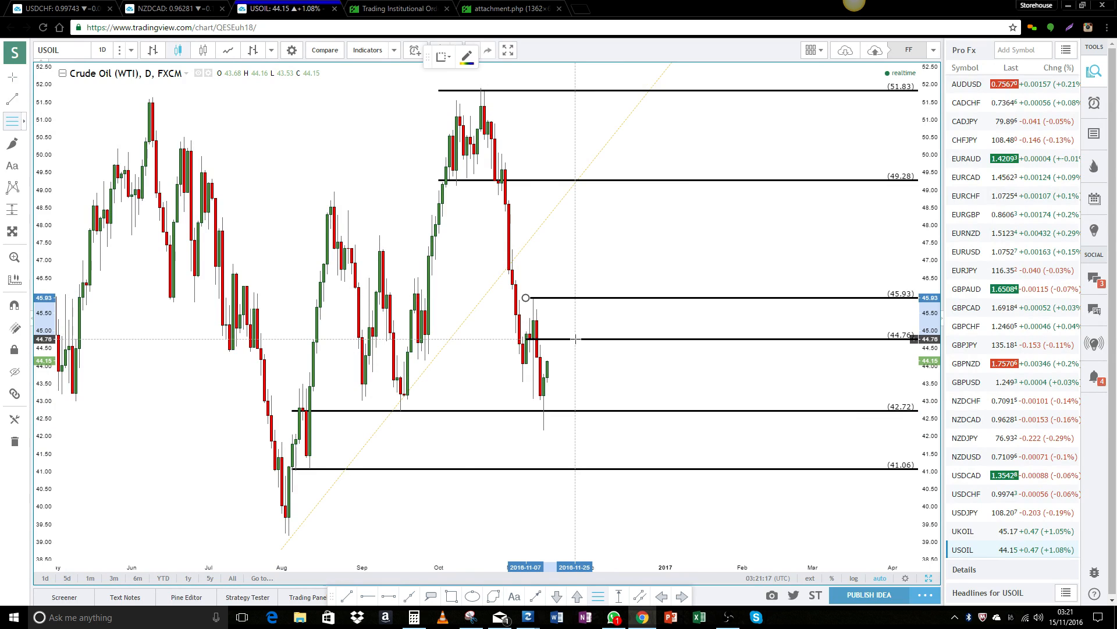
left_click(575, 338)
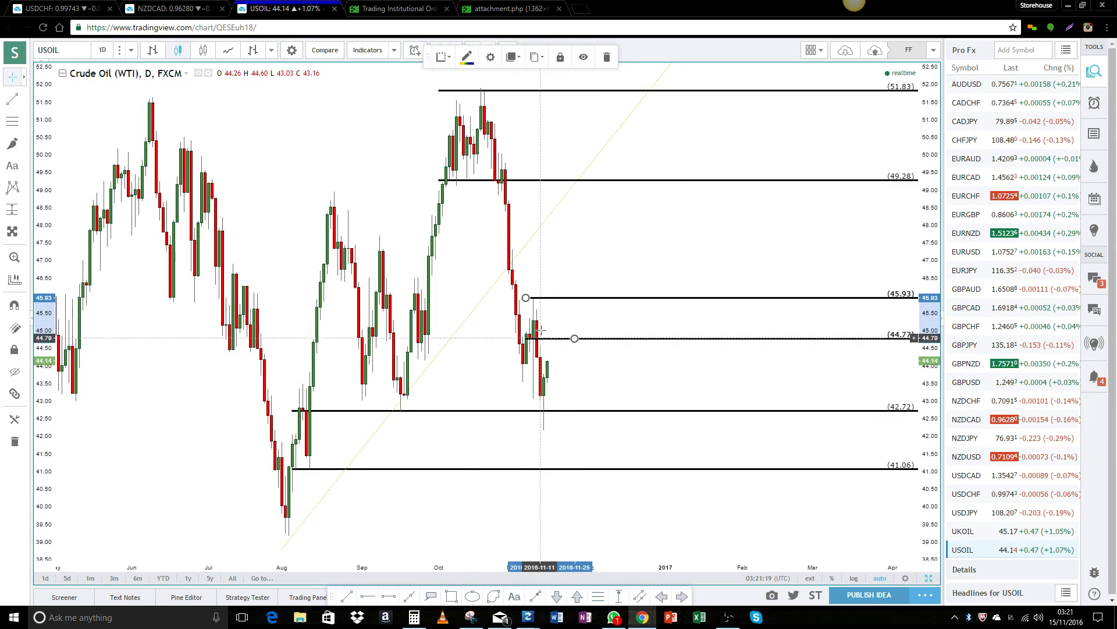
mouse_move(542, 332)
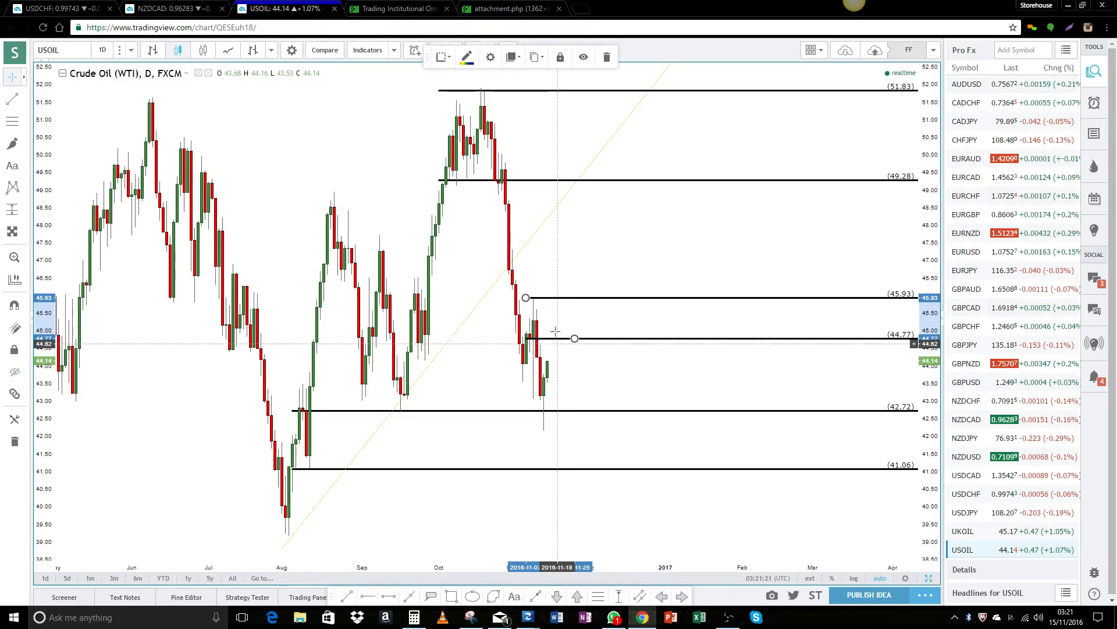
mouse_move(654, 426)
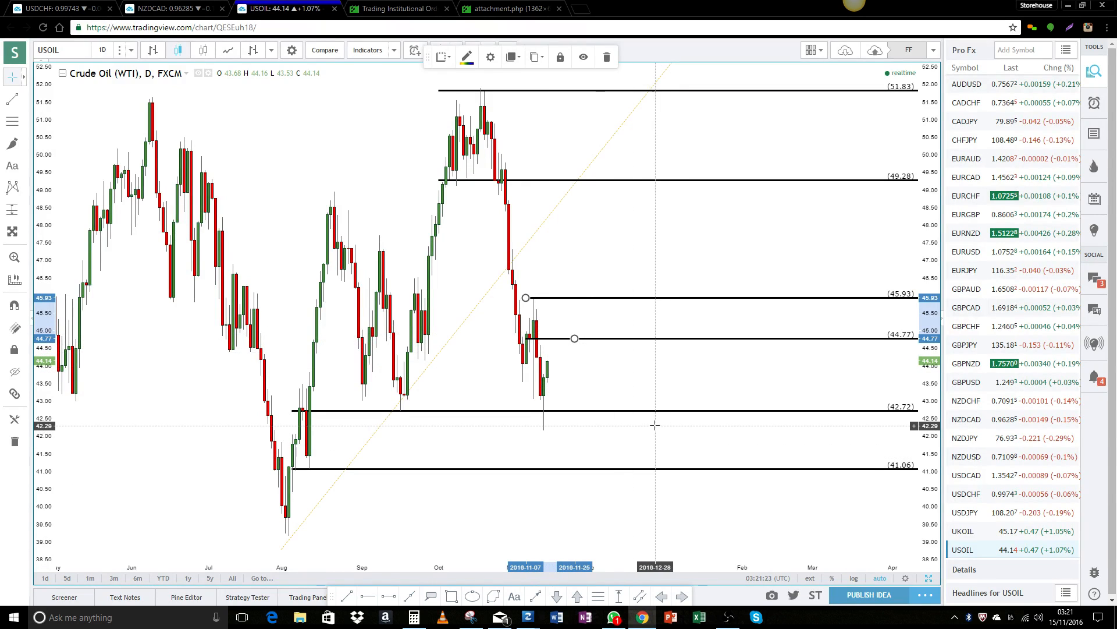
mouse_move(578, 396)
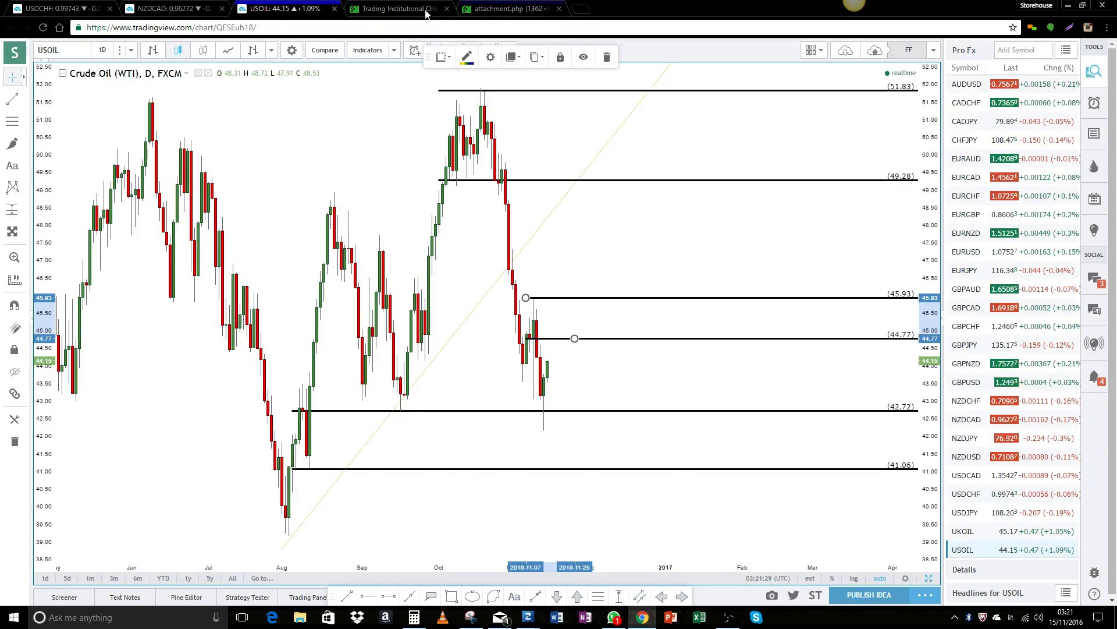
Step: Scroll the Forex Factory thread up to the NZDCAD reply above the EURUSD/USOIL request
left_click(400, 9)
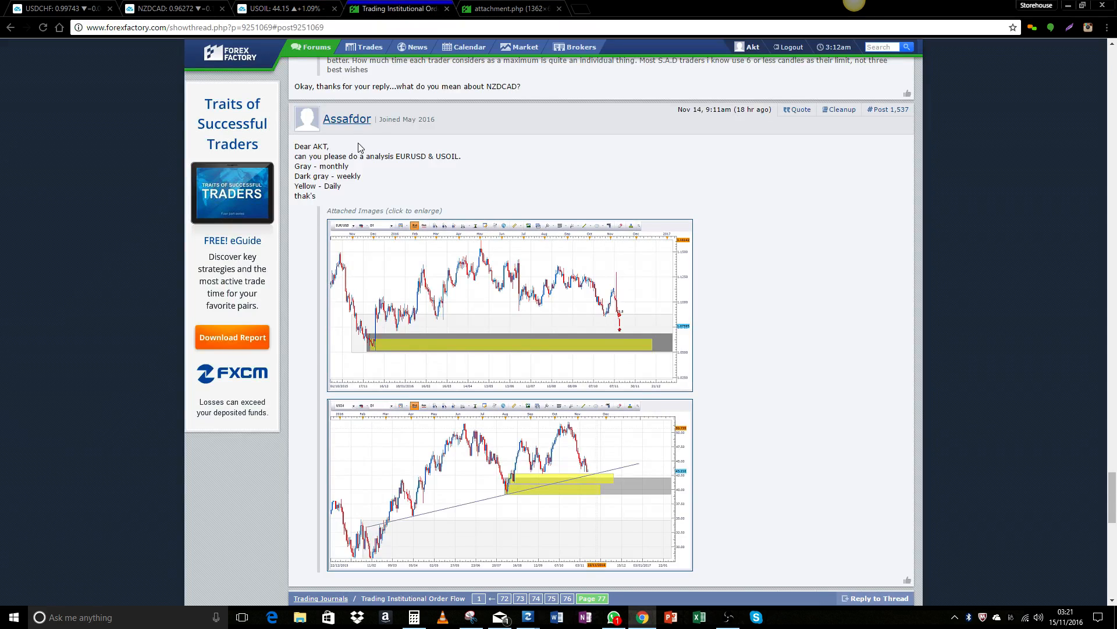
mouse_move(555, 407)
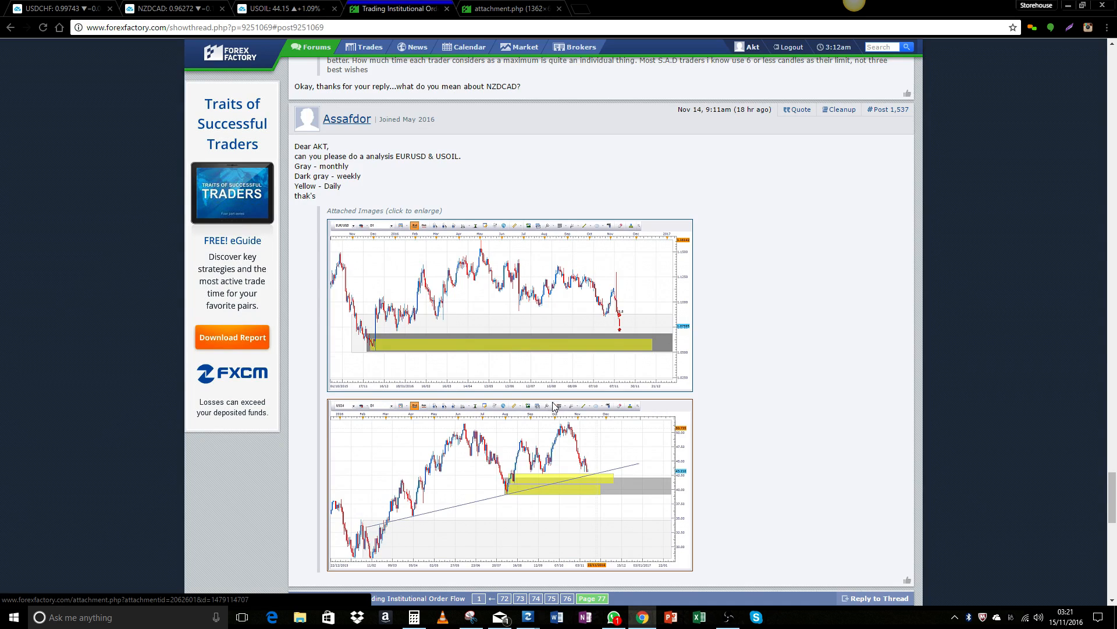
scroll("up", 3)
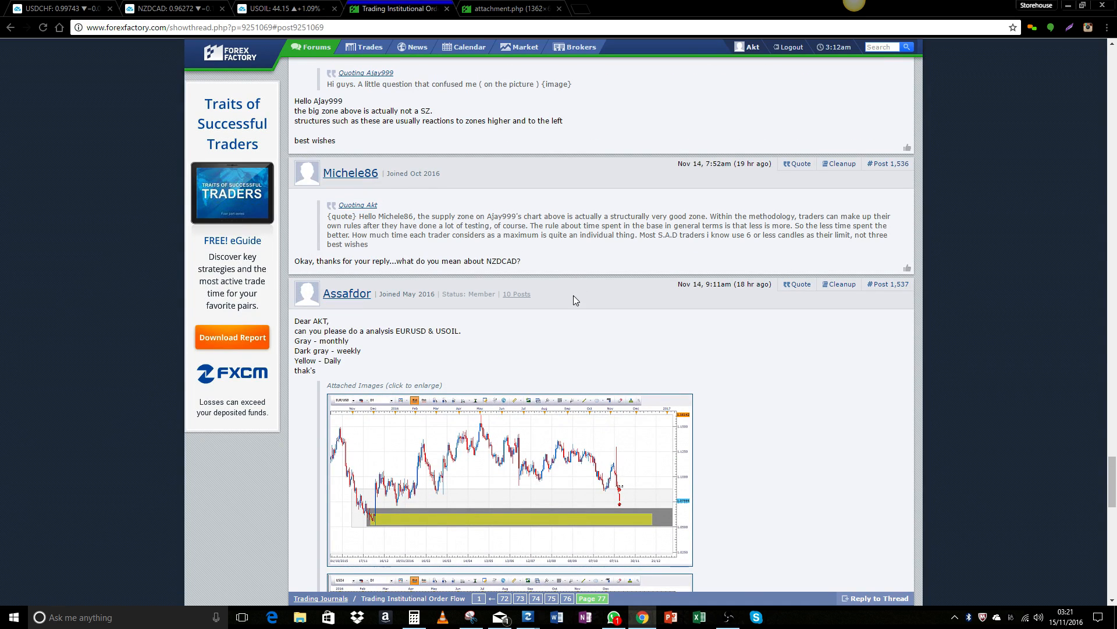
mouse_move(442, 273)
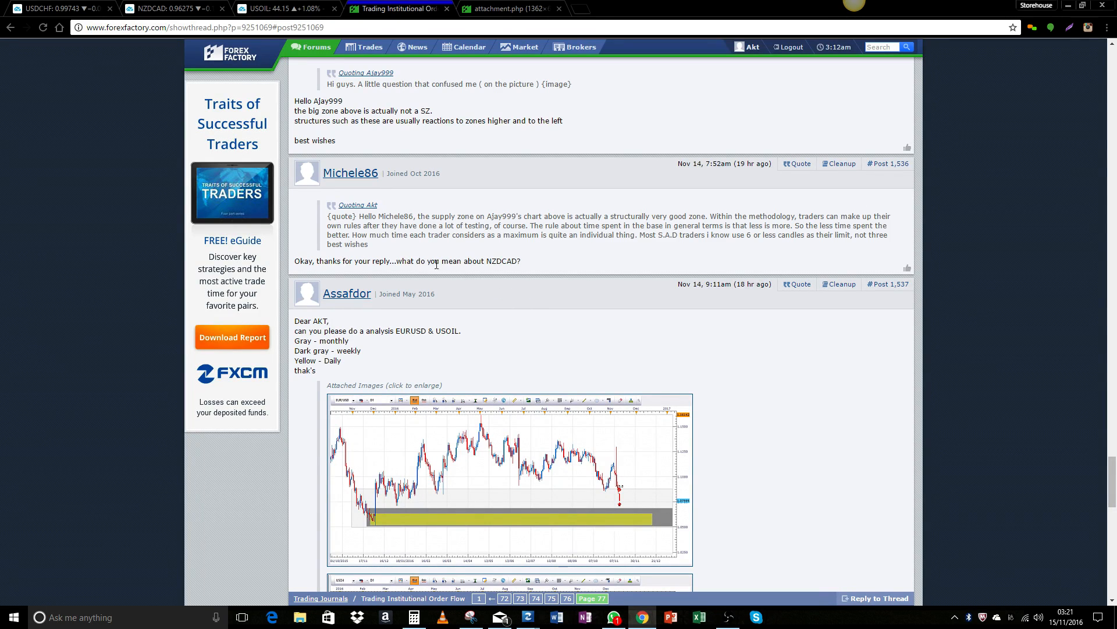
mouse_move(510, 272)
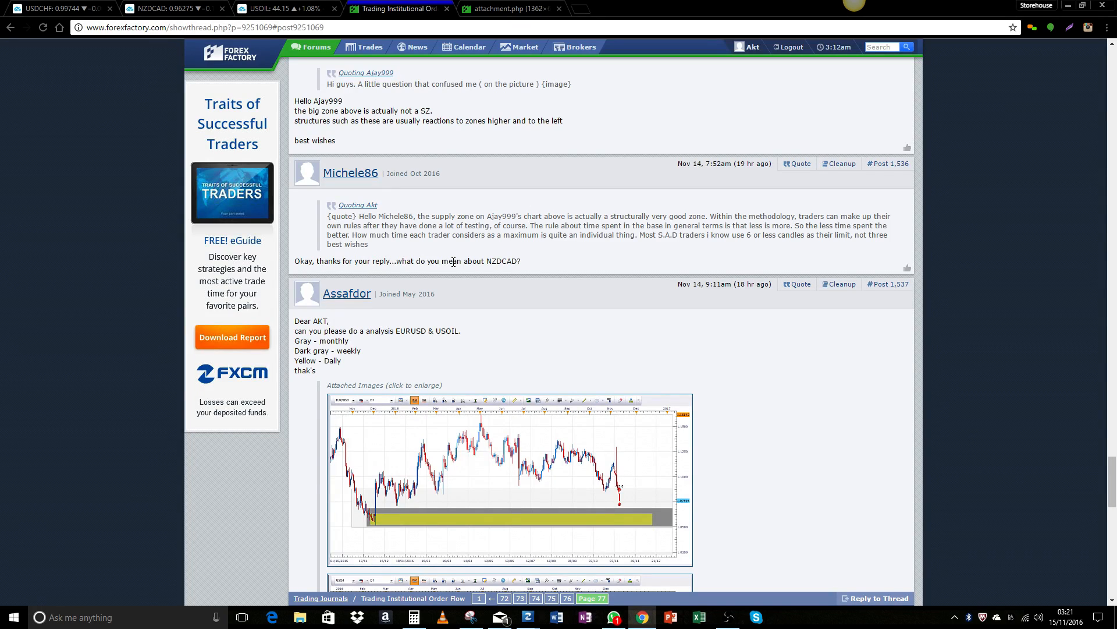
mouse_move(442, 262)
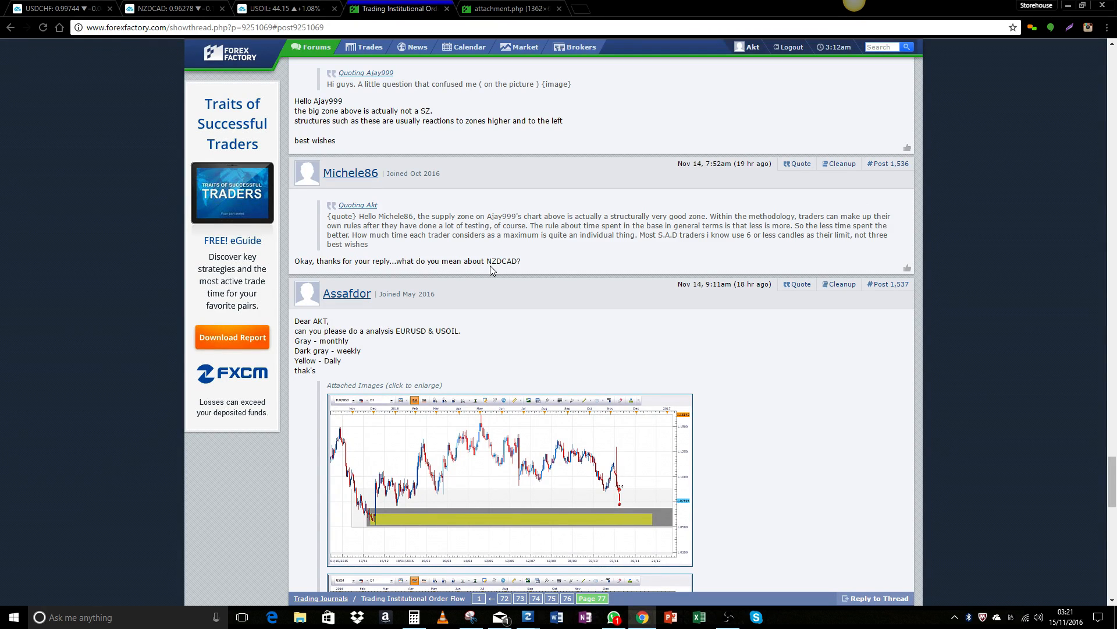
mouse_move(655, 286)
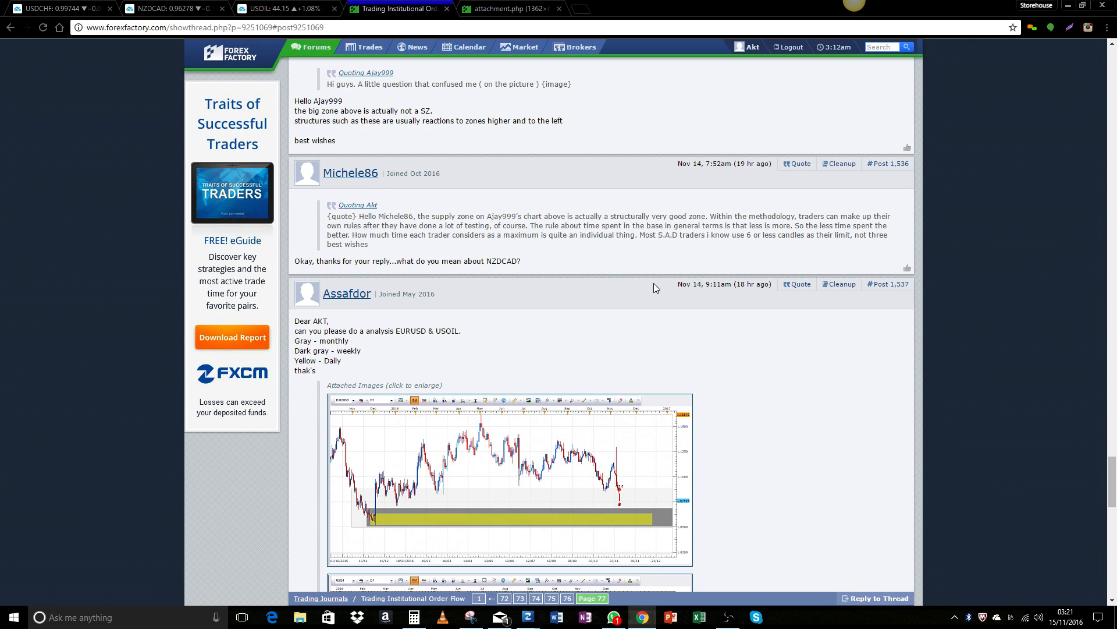
mouse_move(648, 280)
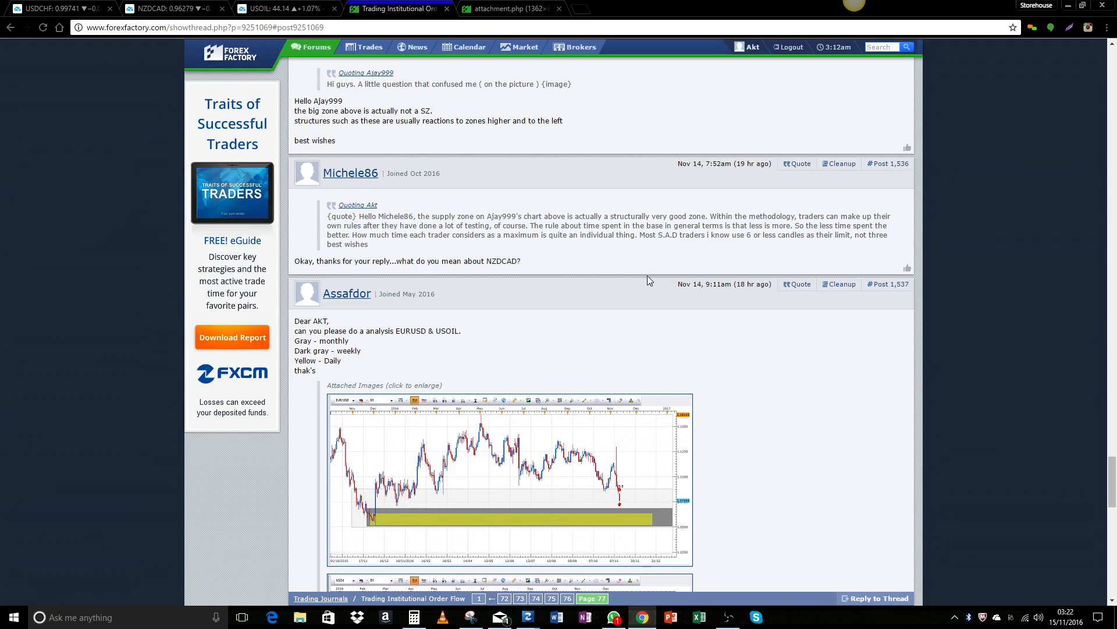